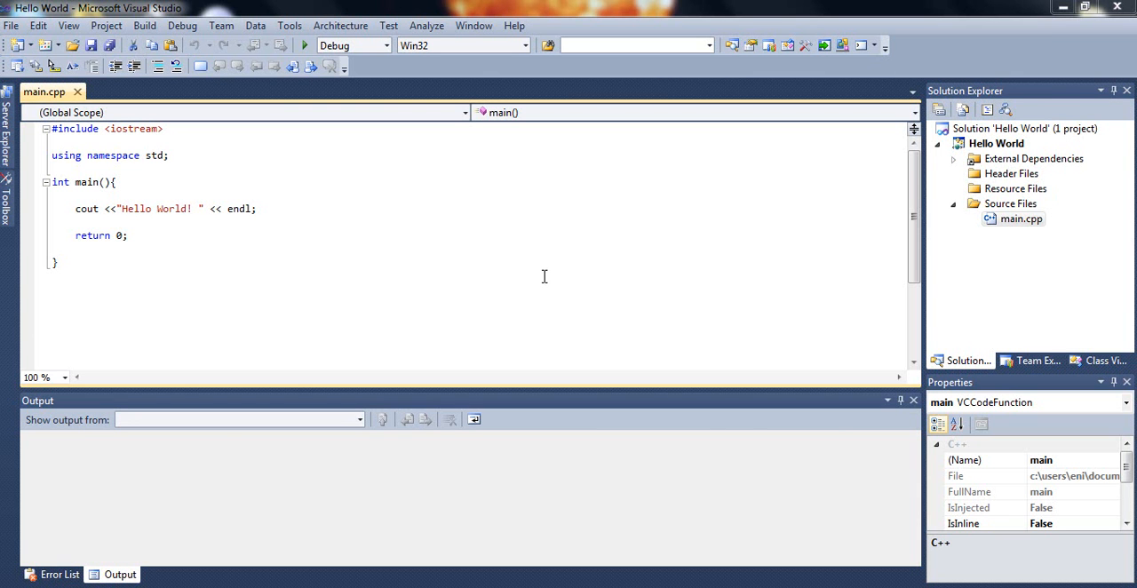
Insert blank lines at the start of main's body, above the cout statement
click(61, 263)
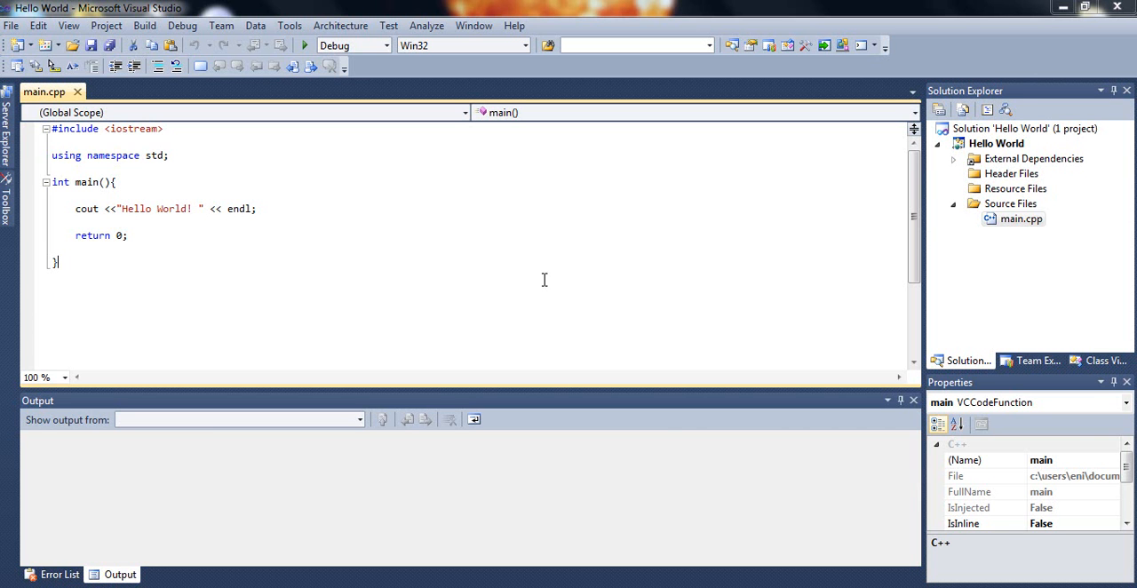
mouse_move(590, 281)
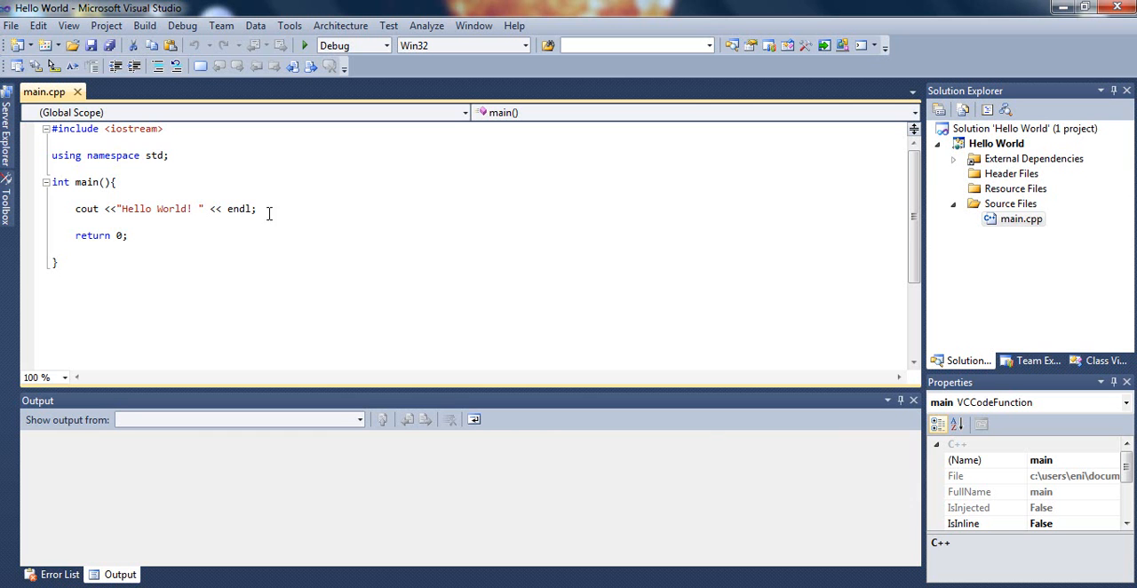
mouse_move(200, 192)
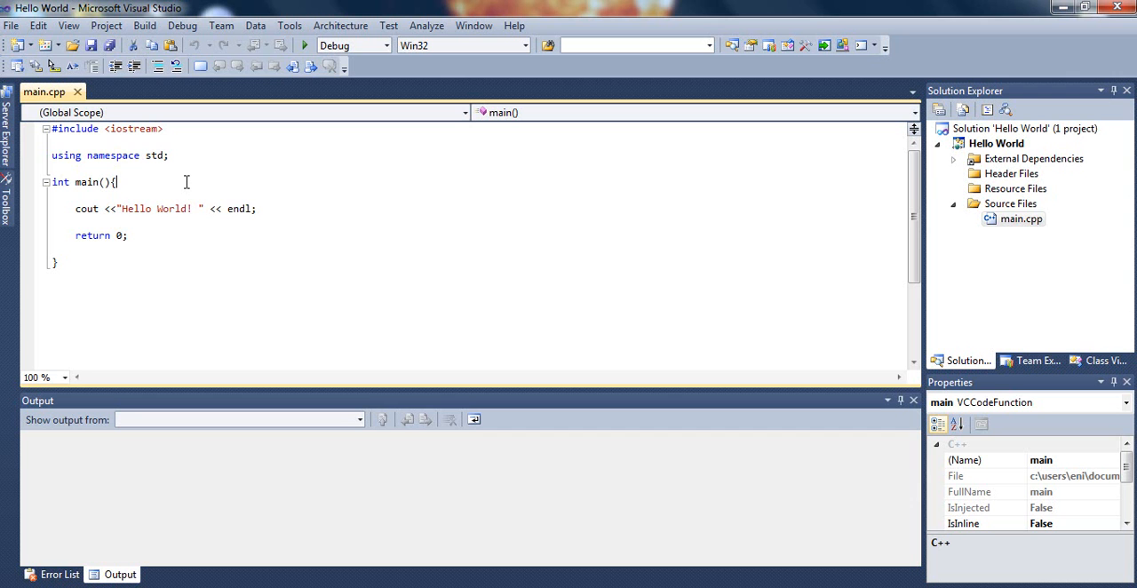
key(enter)
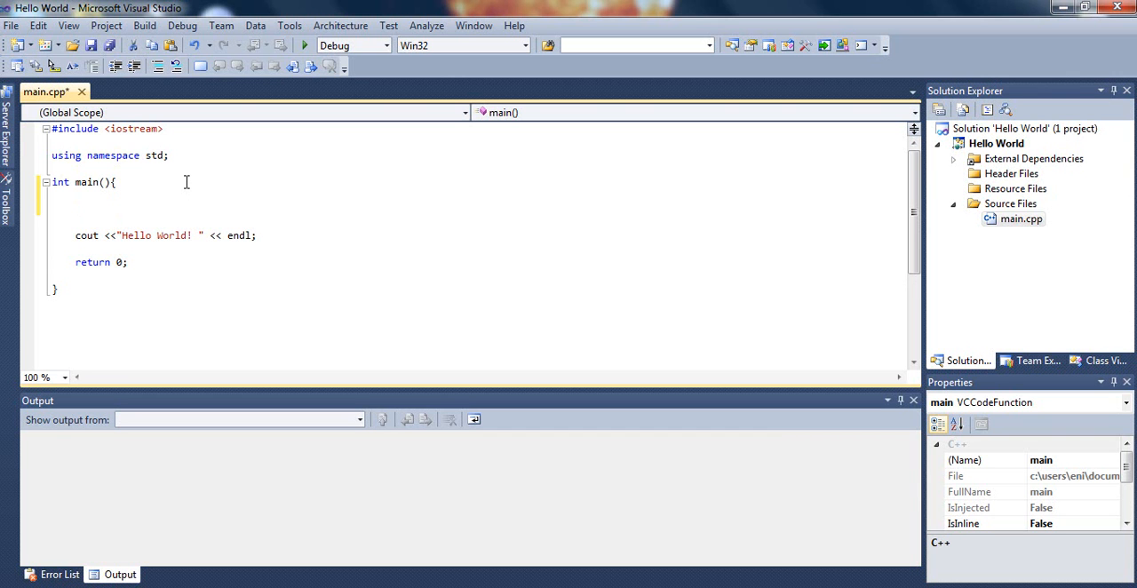
click(76, 208)
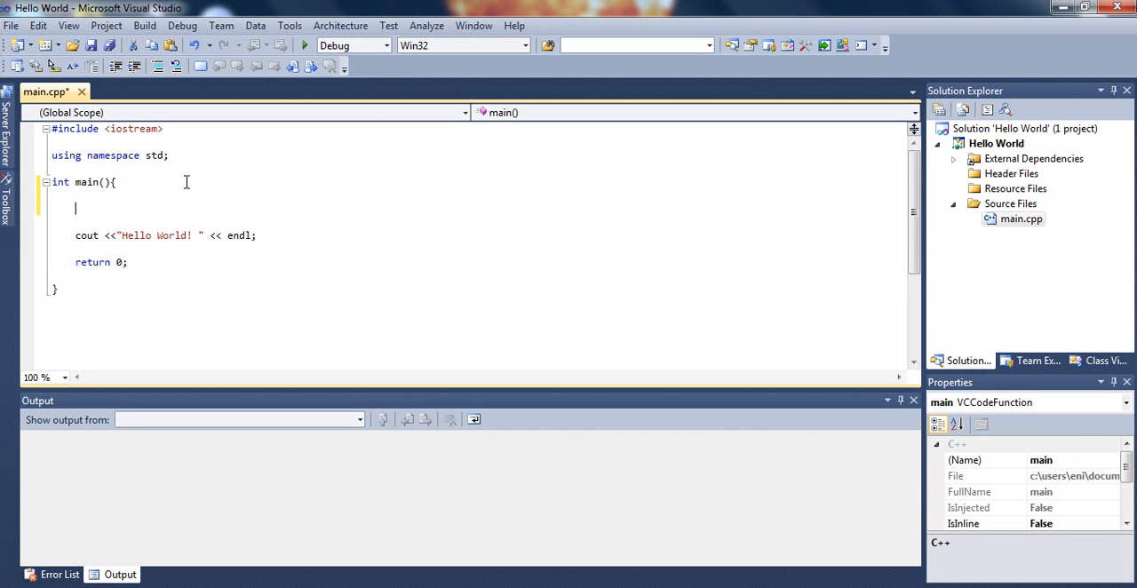
text(int)
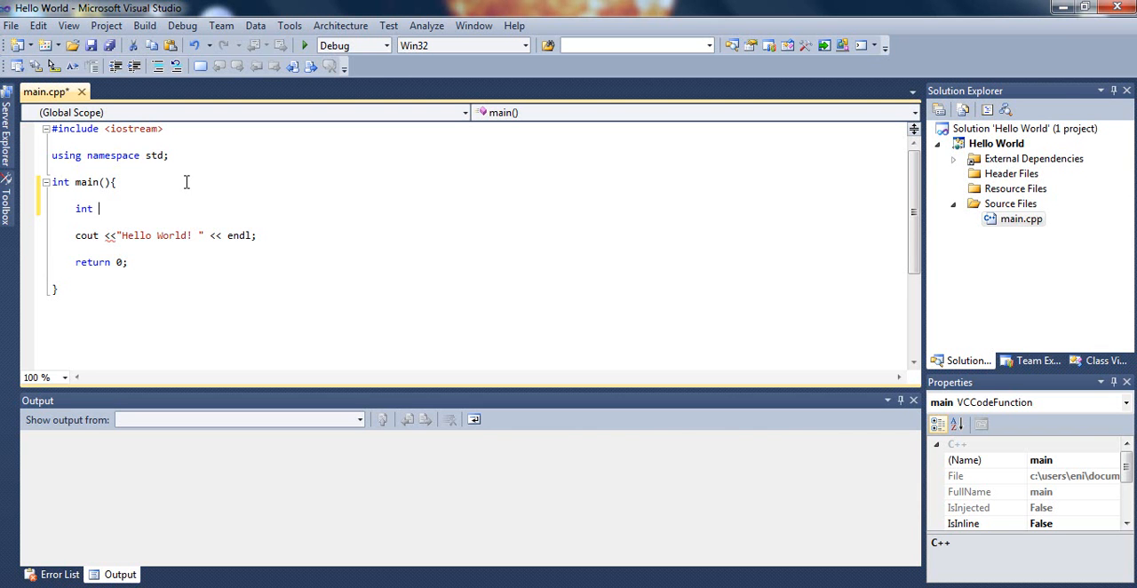
key(BackSpace)
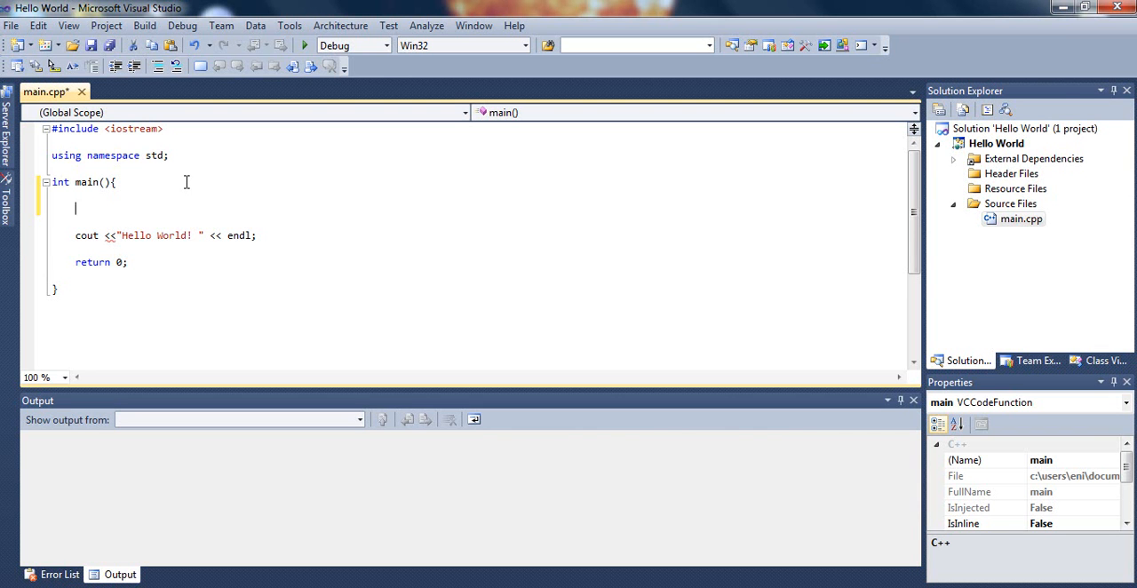
text(double)
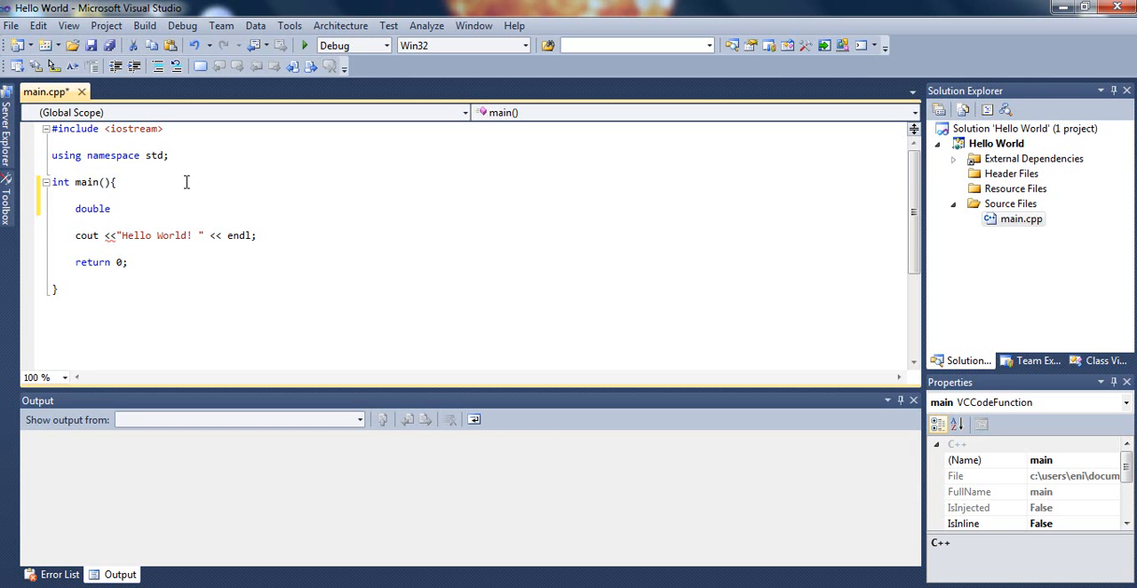
text(2)
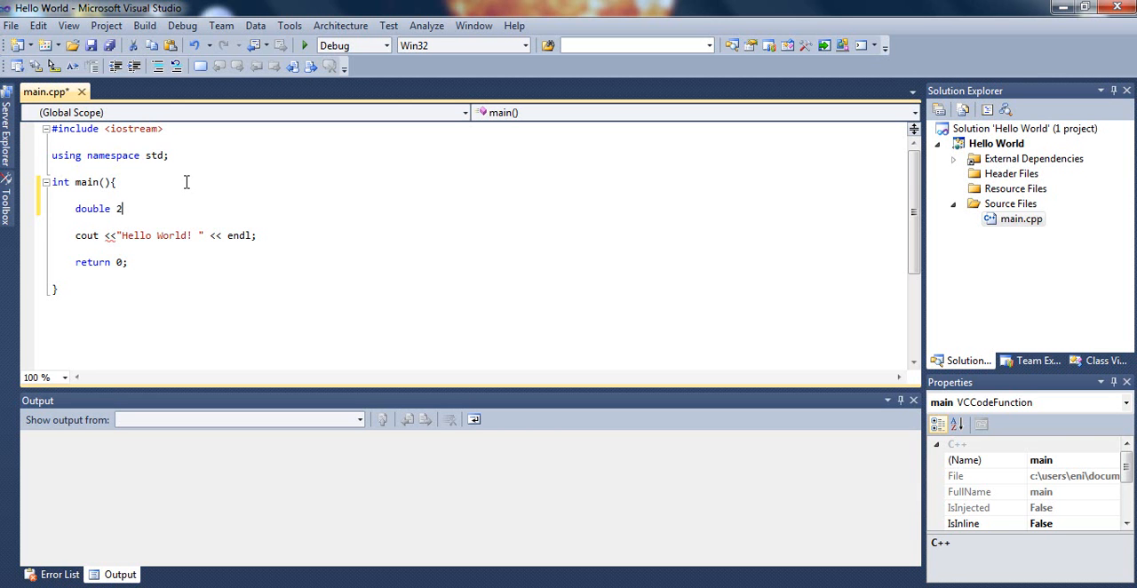
text(.23)
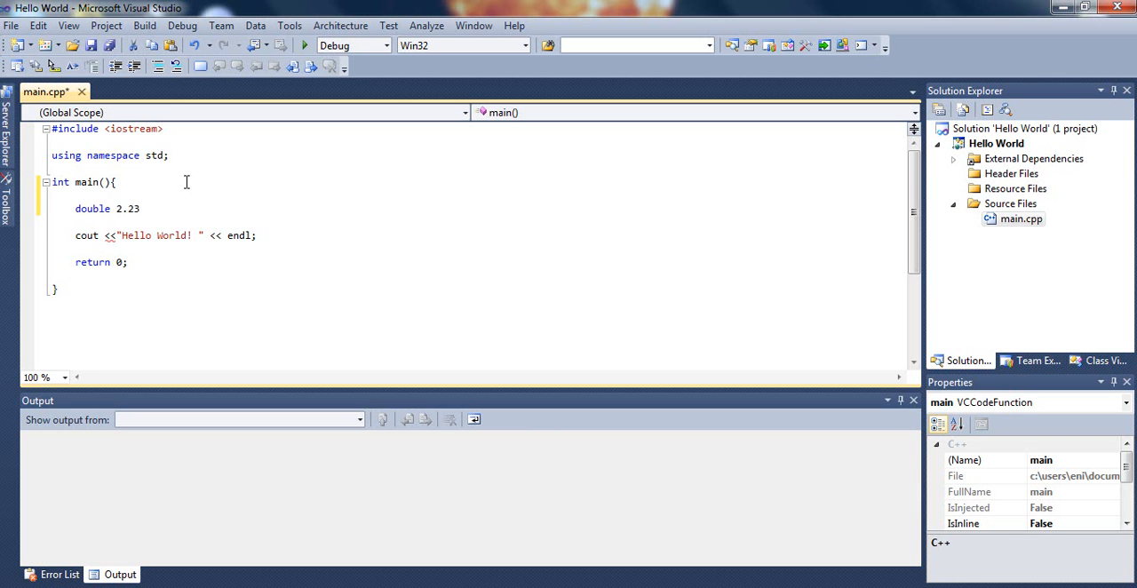
text(flo)
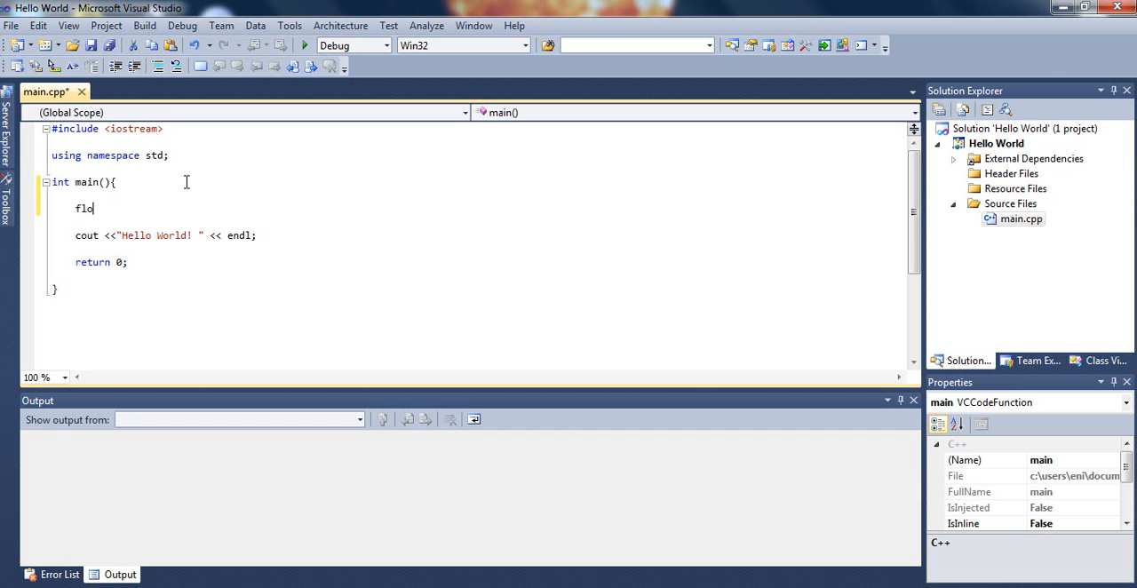
text(at)
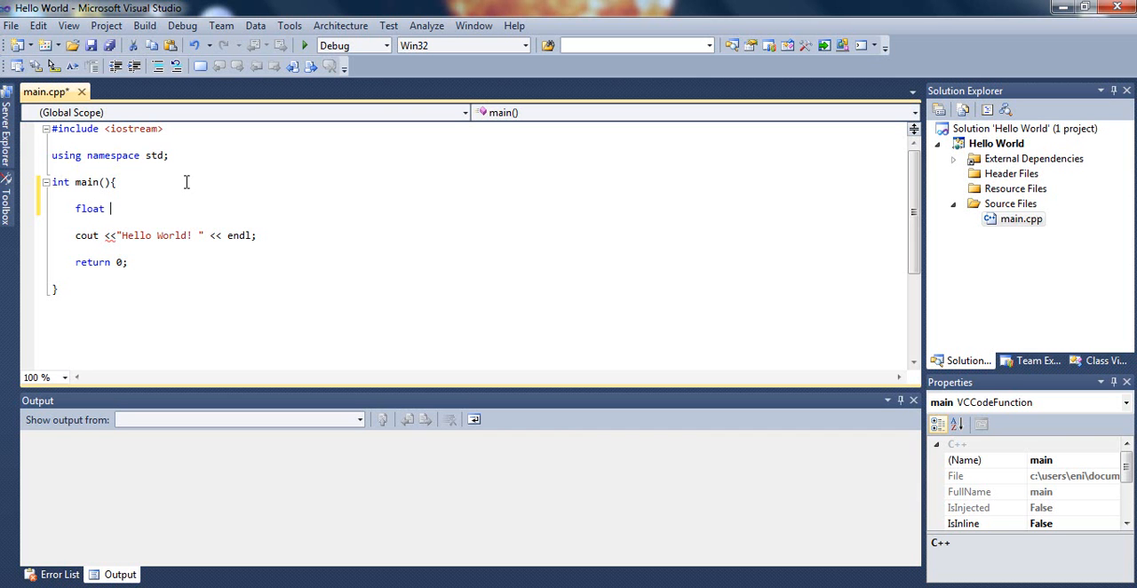
text(st)
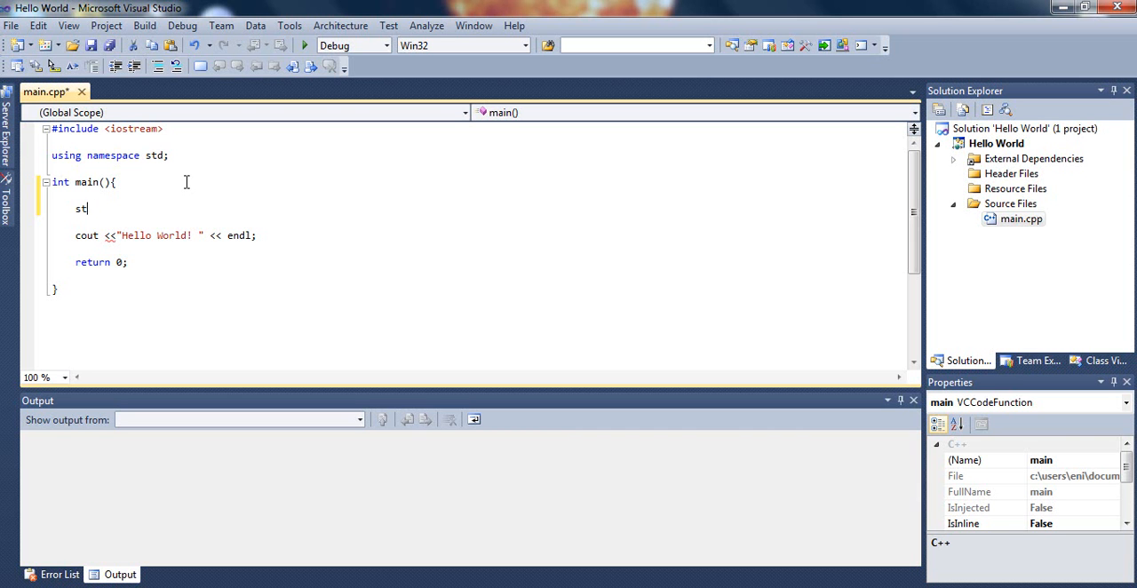
text(ring)
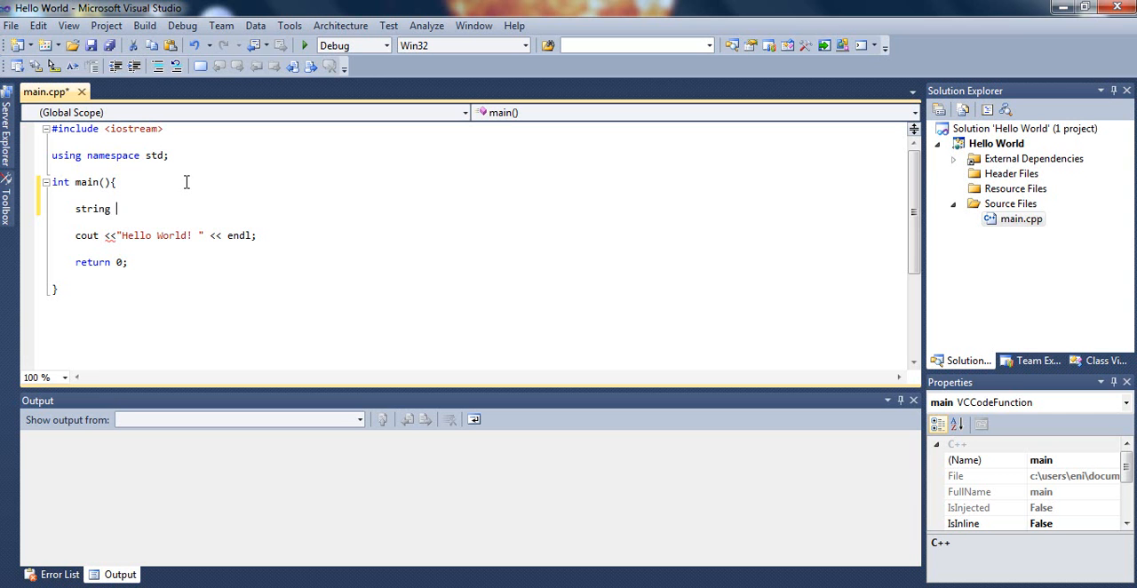
text(cha)
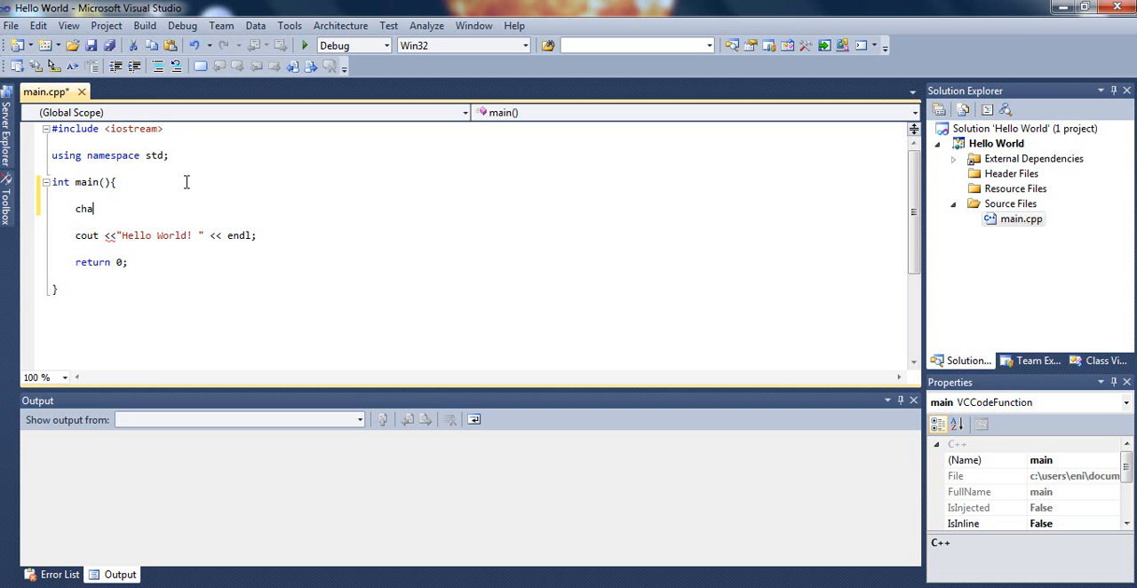
text(r)
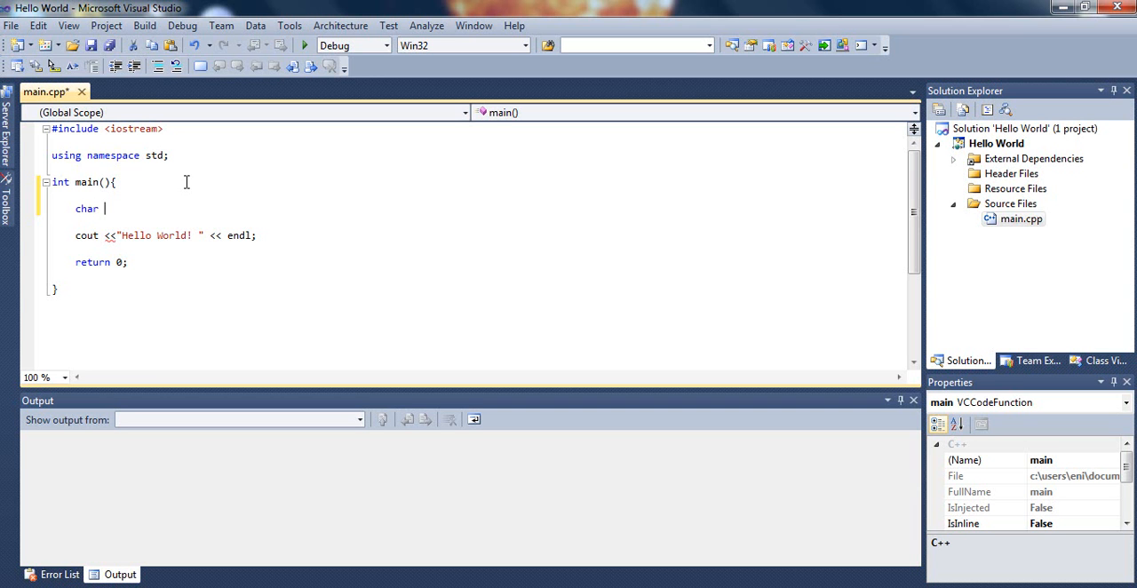
key(BackSpace)
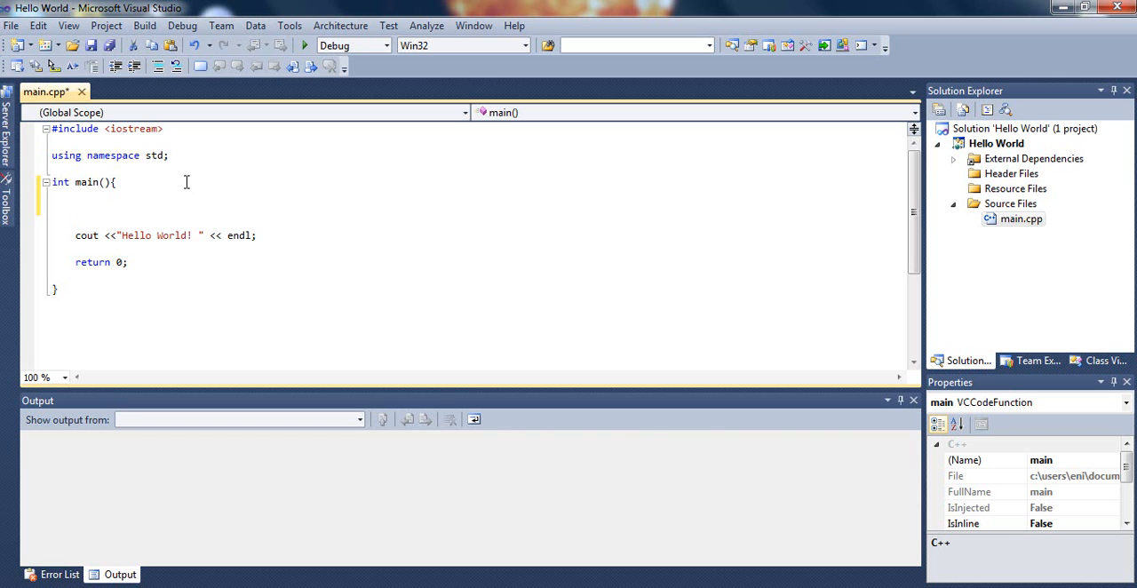
Declare 'int number1 = 0;' on the blank line at the start of main
text(int)
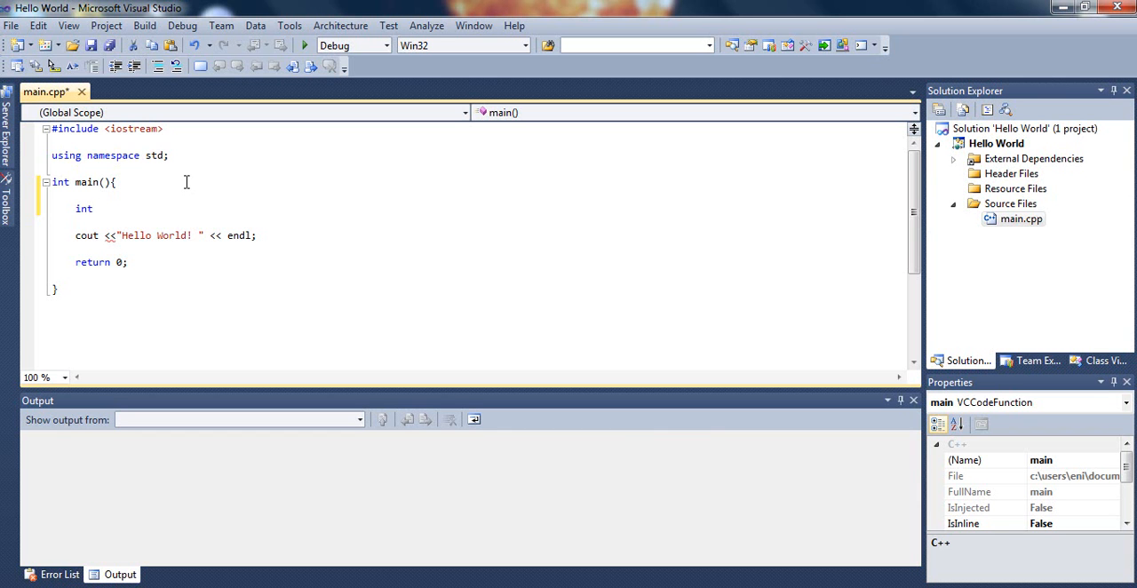
text(number)
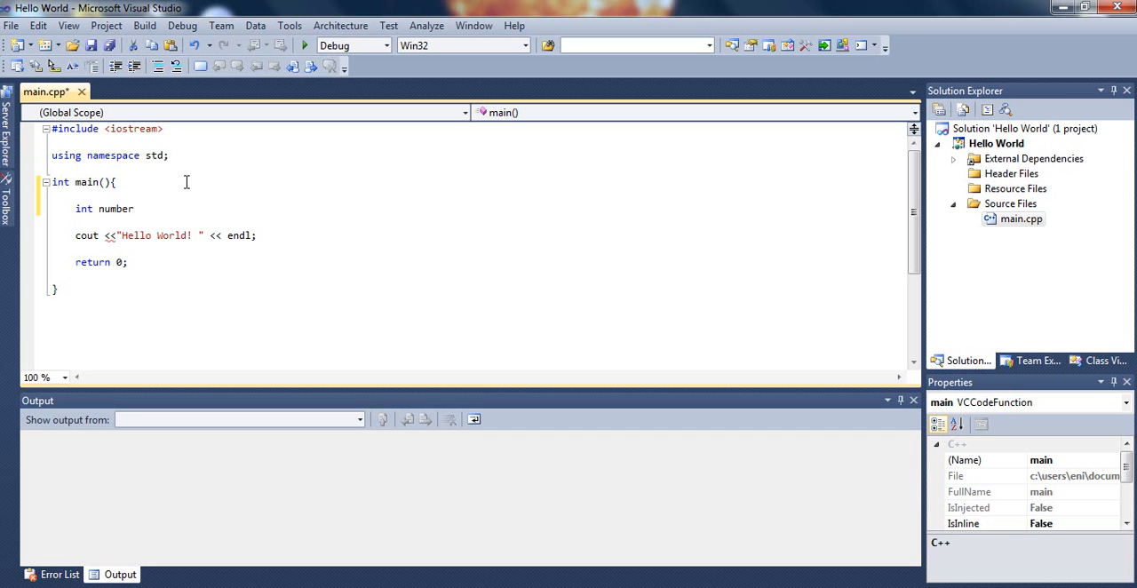
text(1)
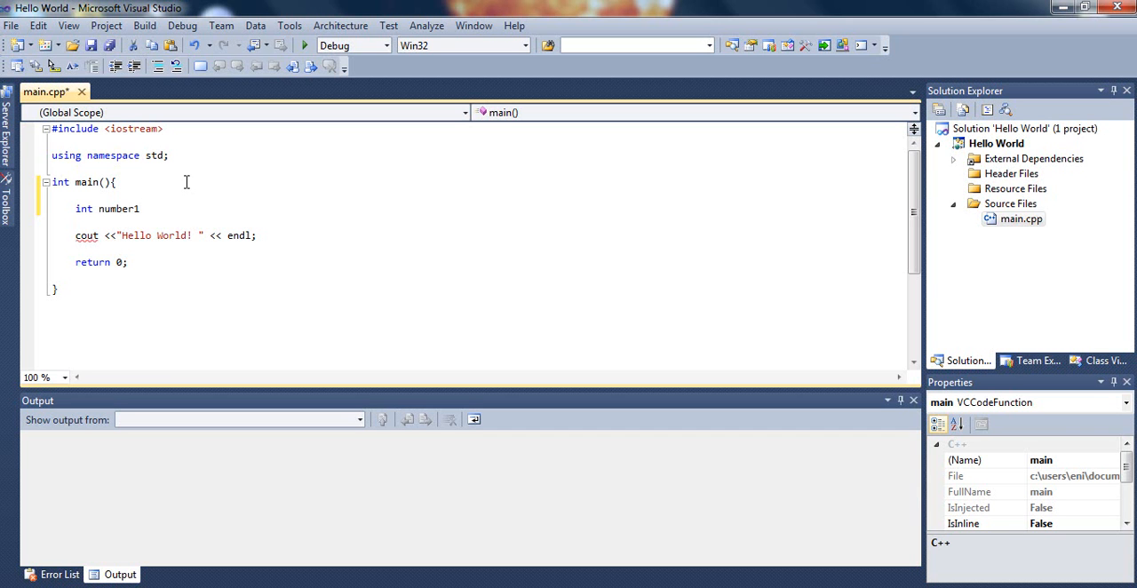
text(;)
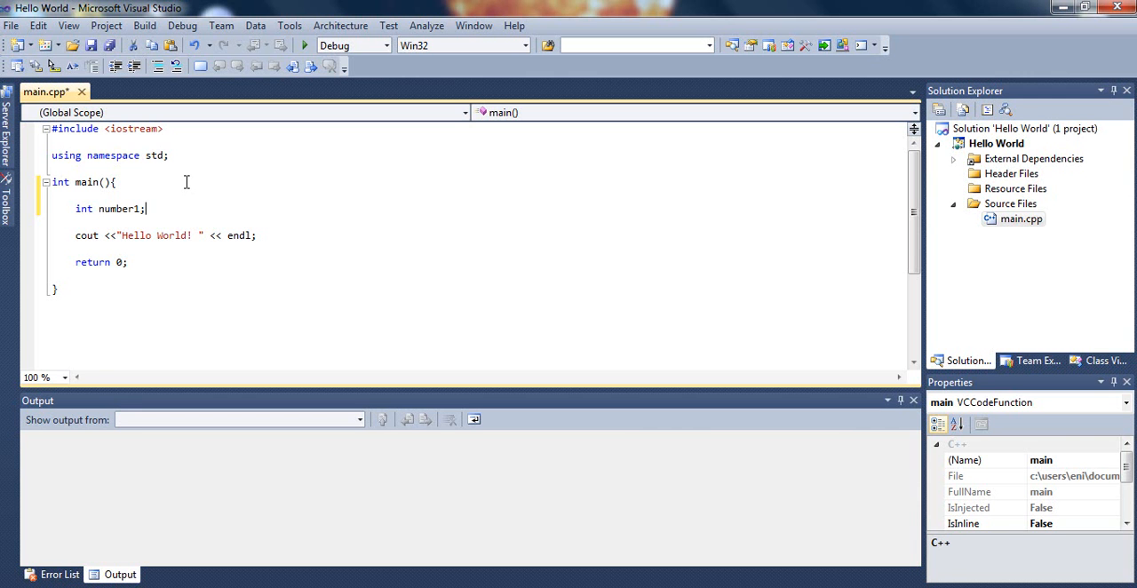
text(=)
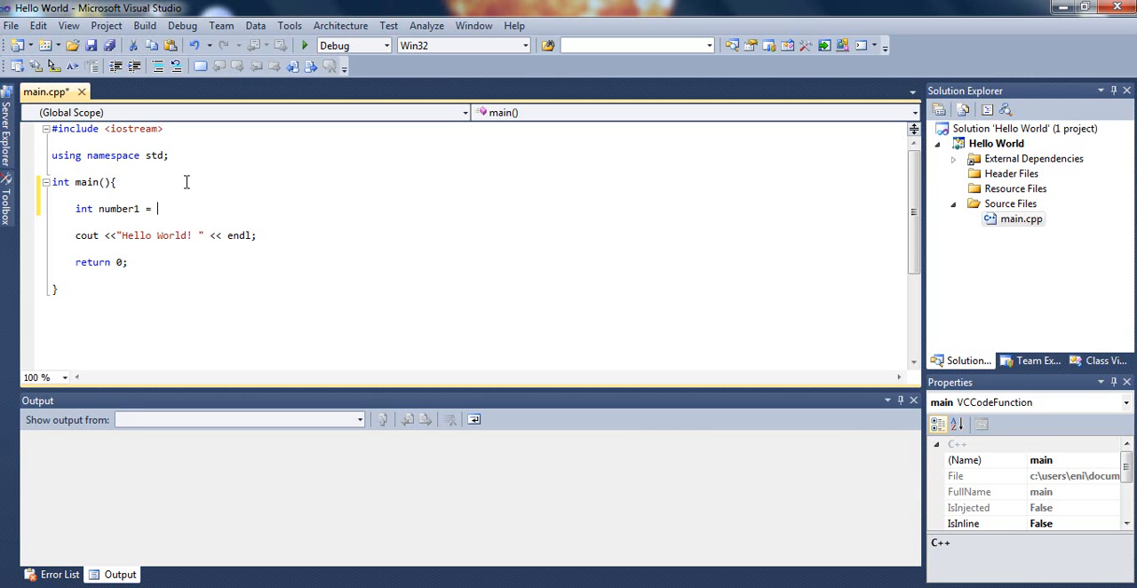
text(0)
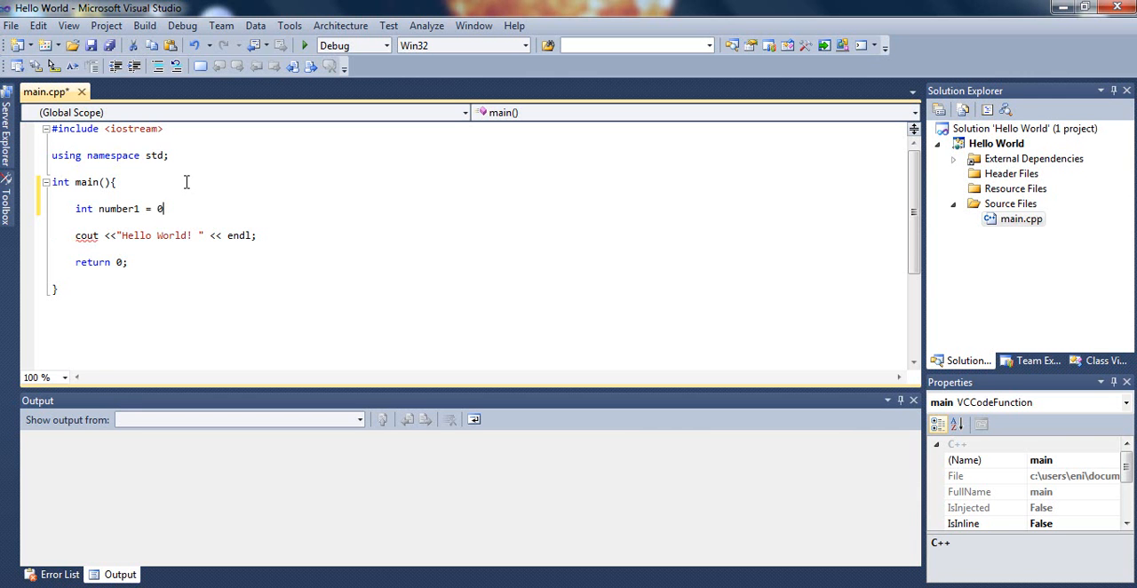
text(;)
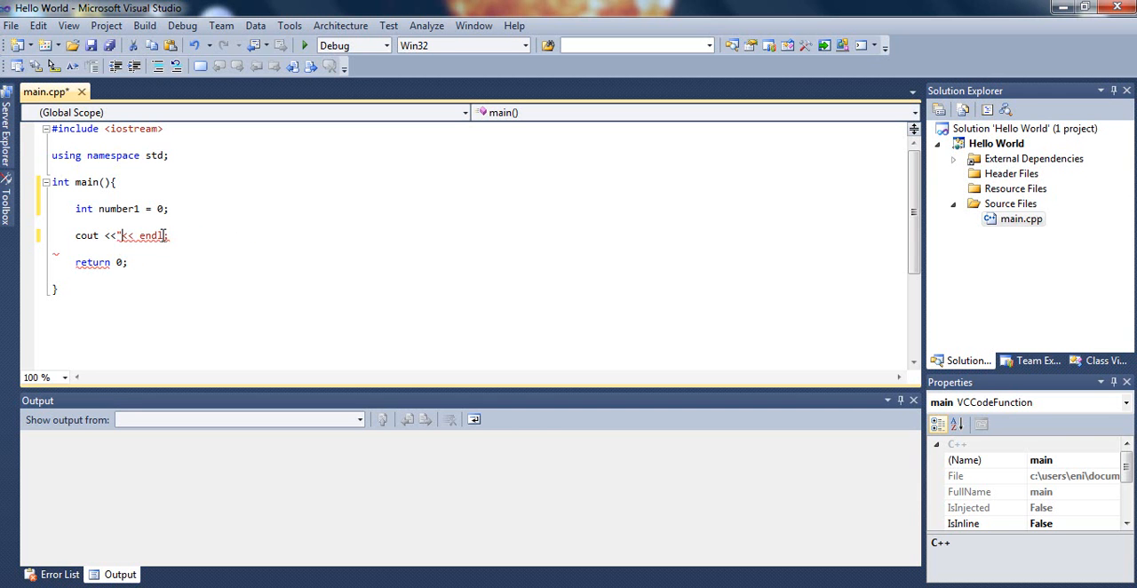
Insert number1 between the << operators so cout prints number1 before endl
text(v)
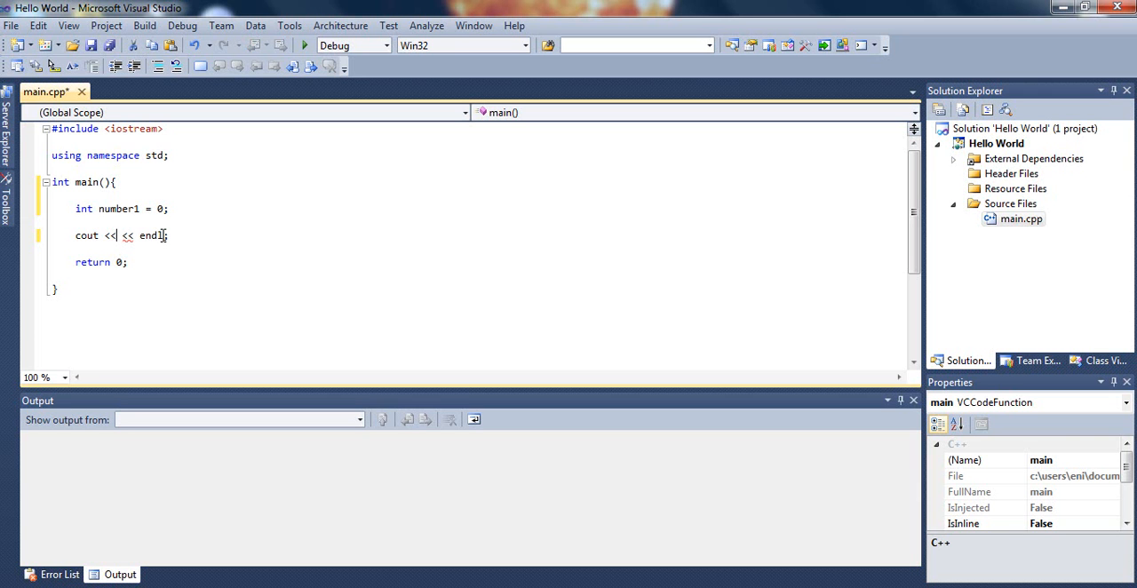
click(121, 235)
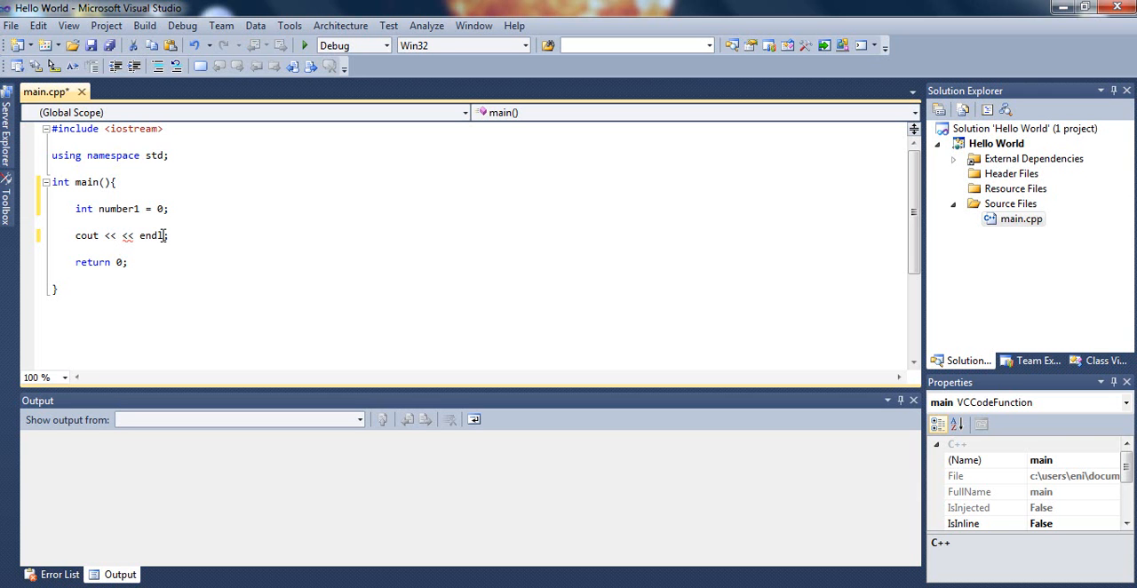
text(number1)
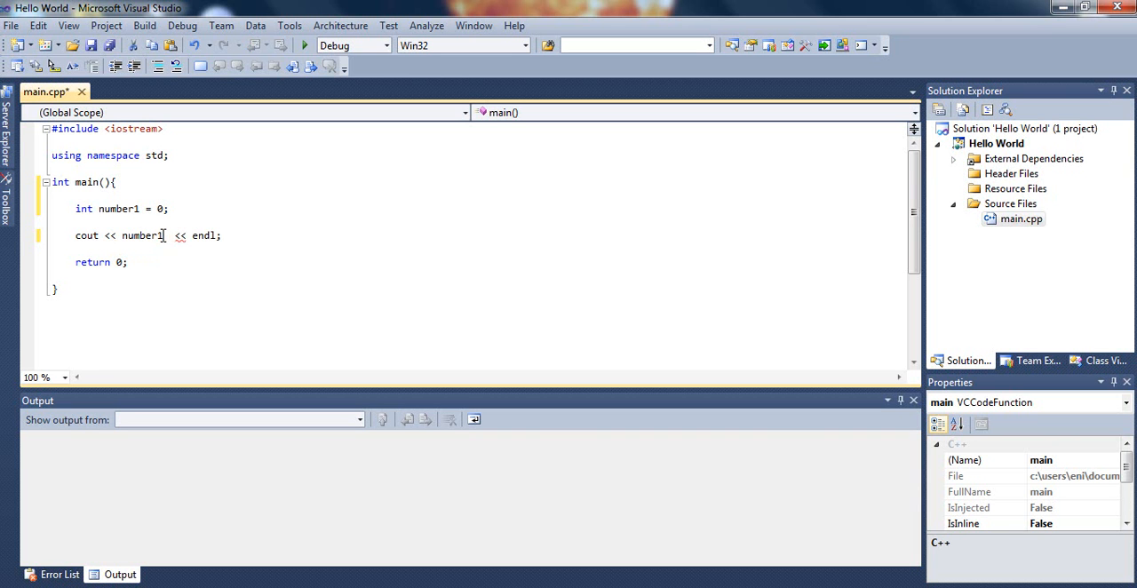
mouse_move(245, 284)
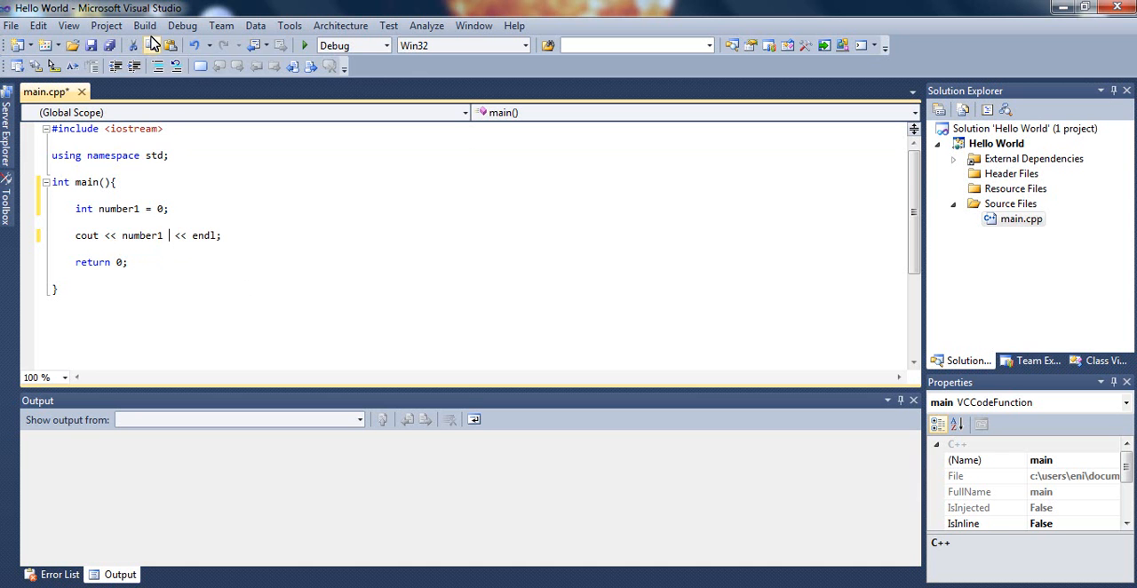
click(144, 25)
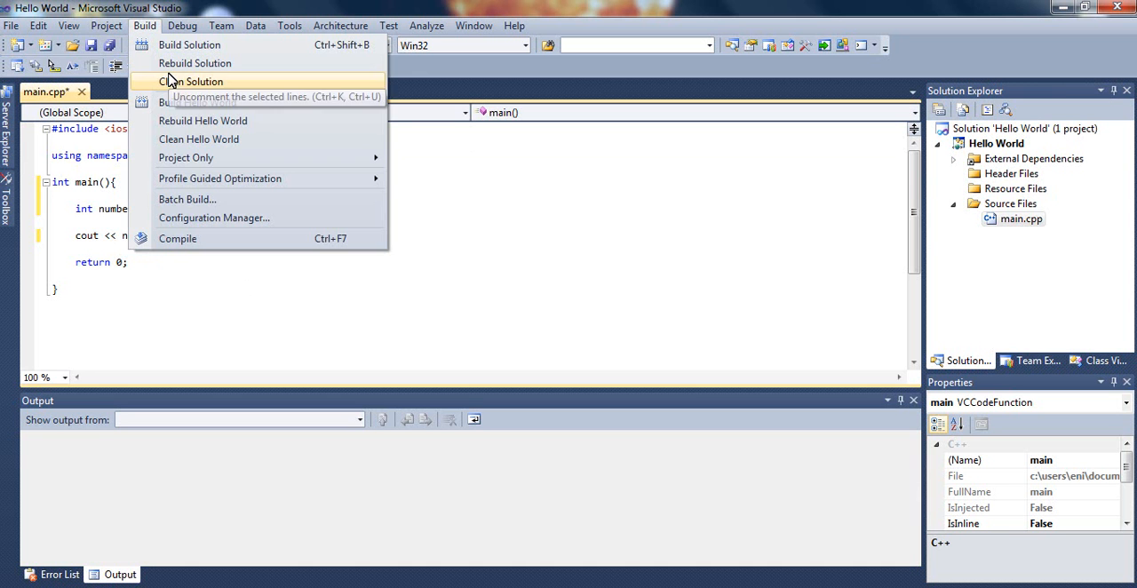
mouse_move(147, 24)
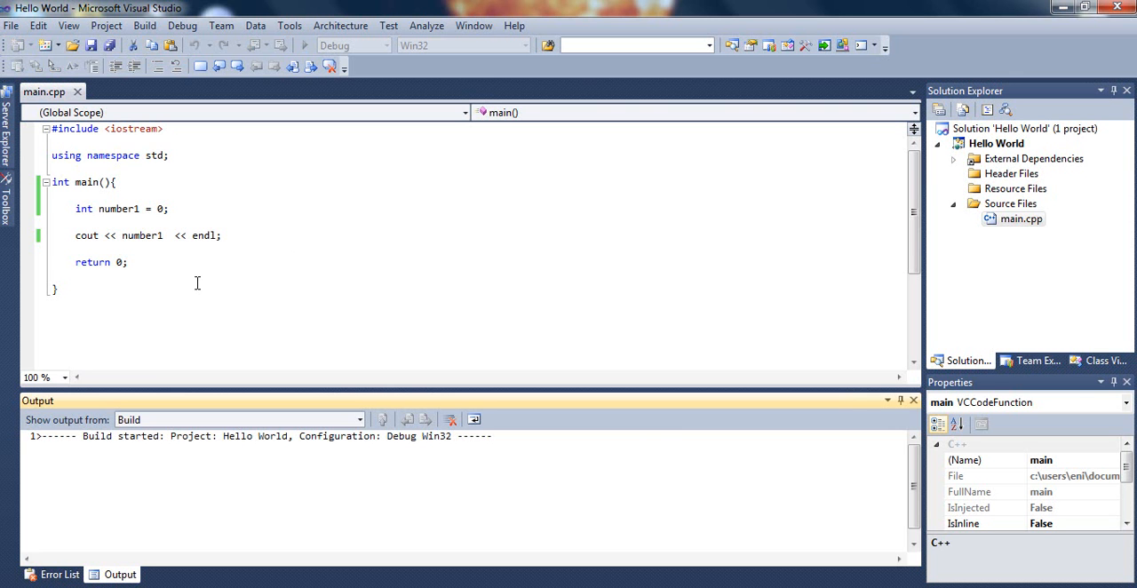
mouse_move(210, 208)
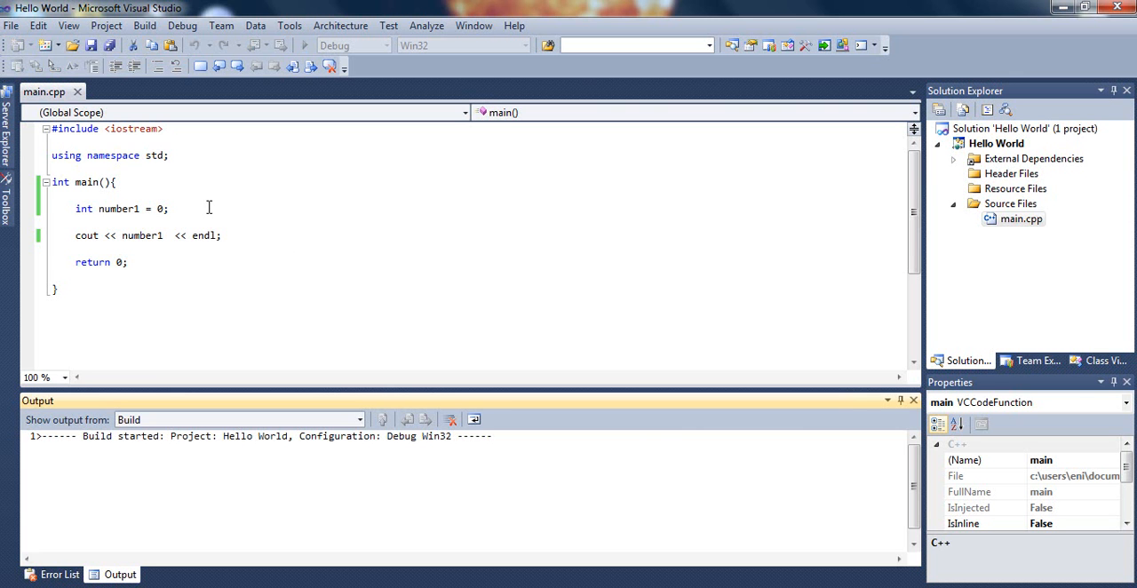
mouse_move(212, 213)
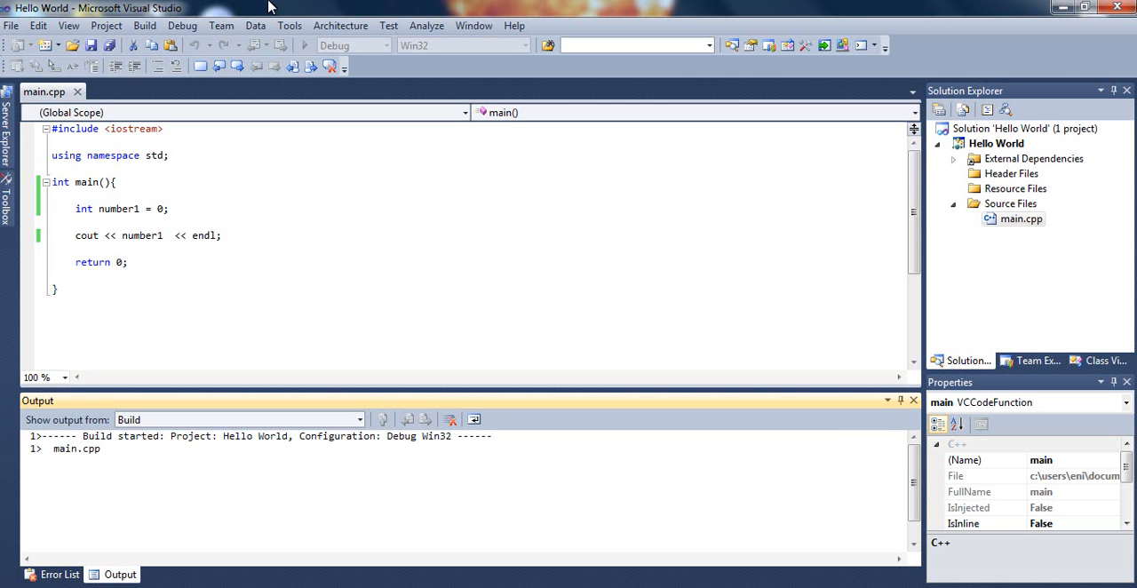
mouse_move(185, 547)
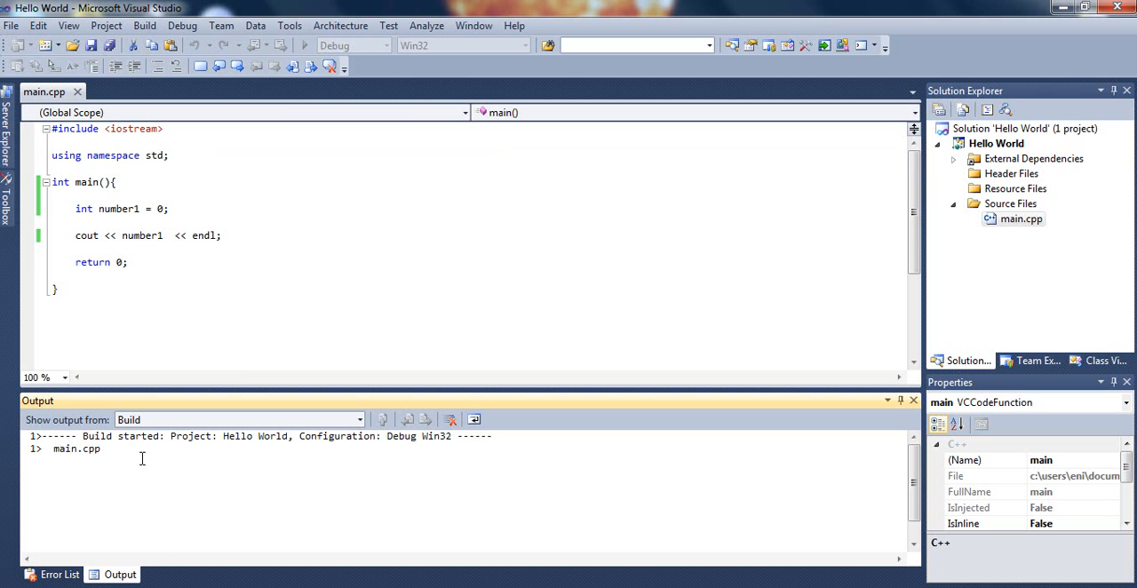
mouse_move(306, 7)
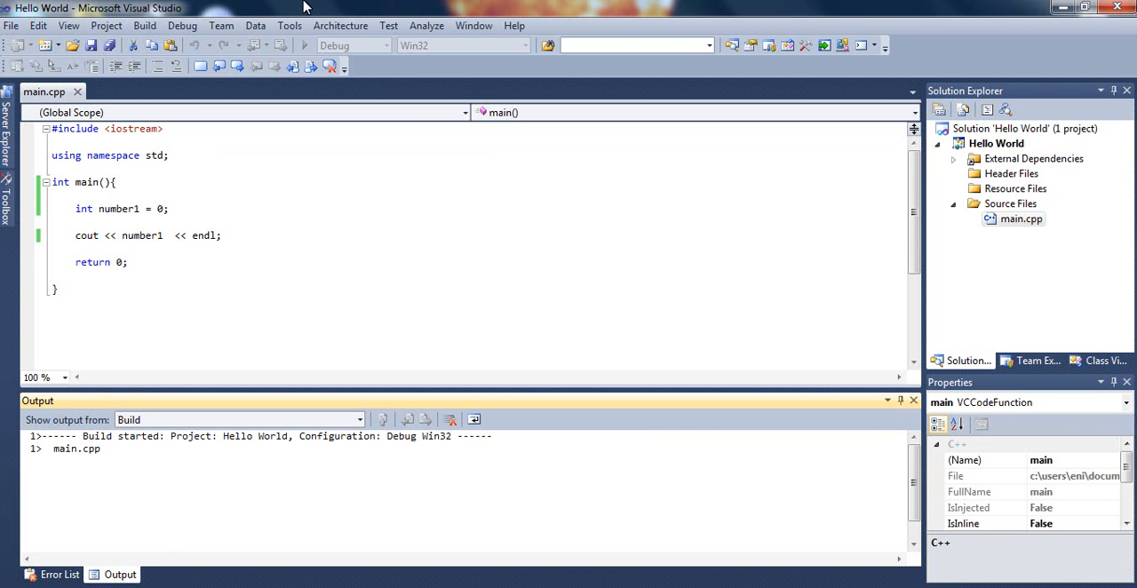
mouse_move(323, 8)
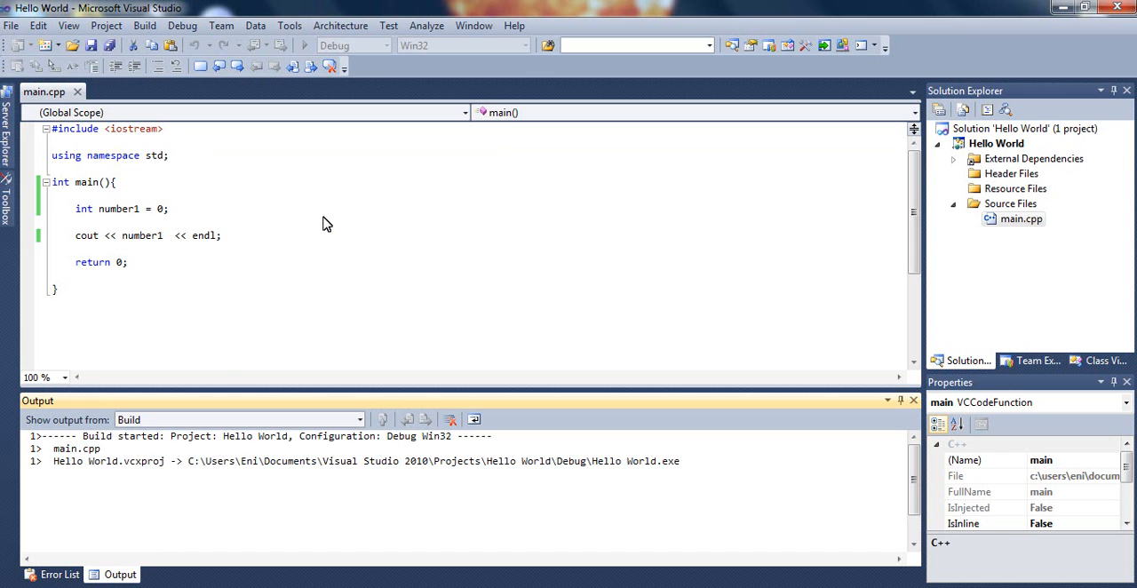
Build the solution into Hello World.exe and place the cursor after the number1 line
click(304, 46)
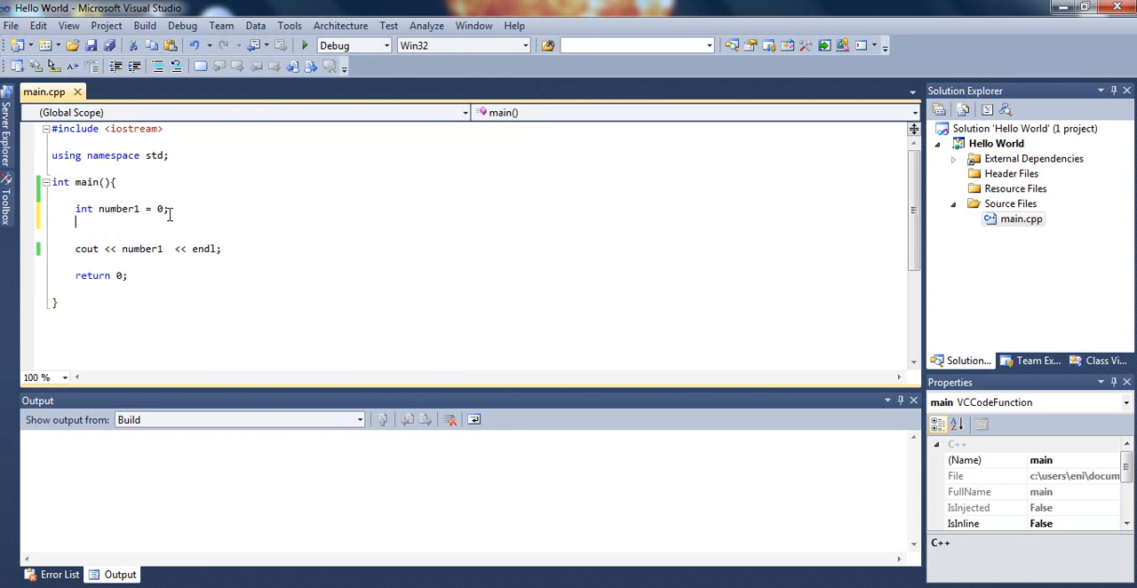
Declare 'int number2 = 2;' on the line below number1
text(int)
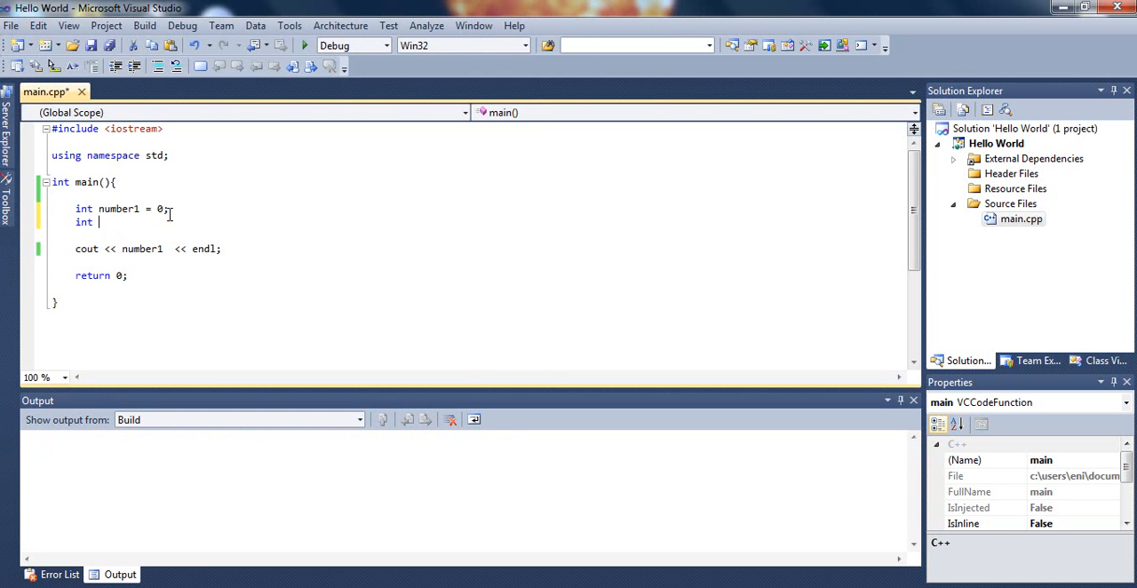
text(number)
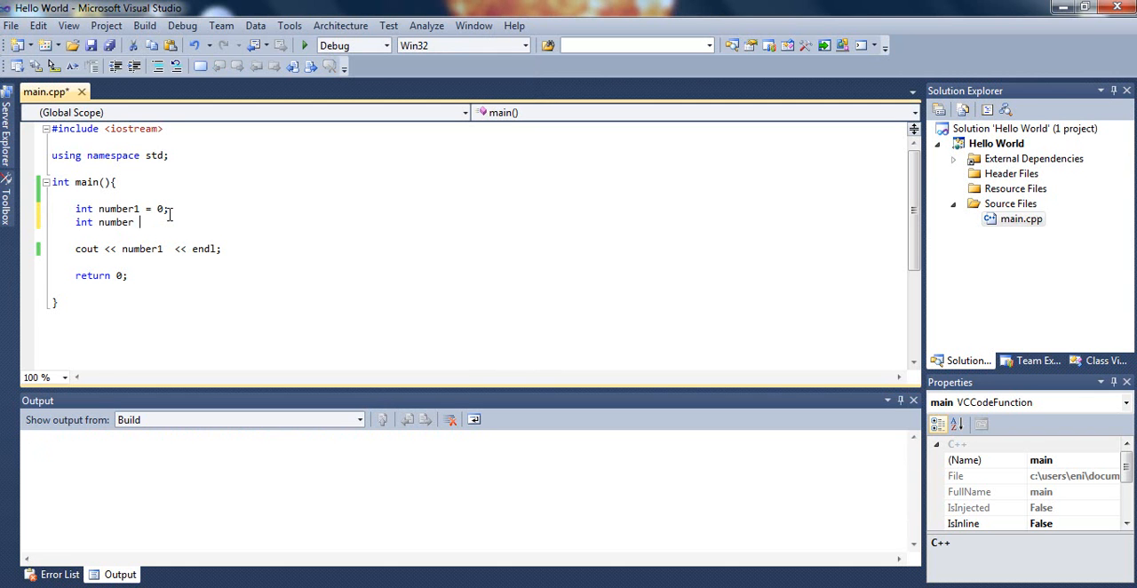
text(2)
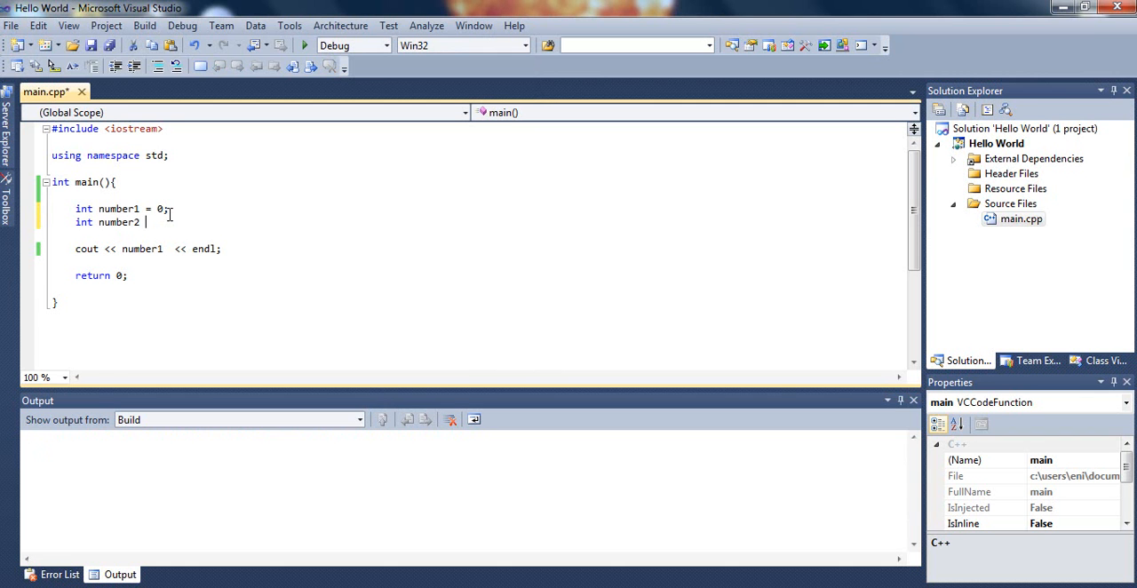
text(= 3)
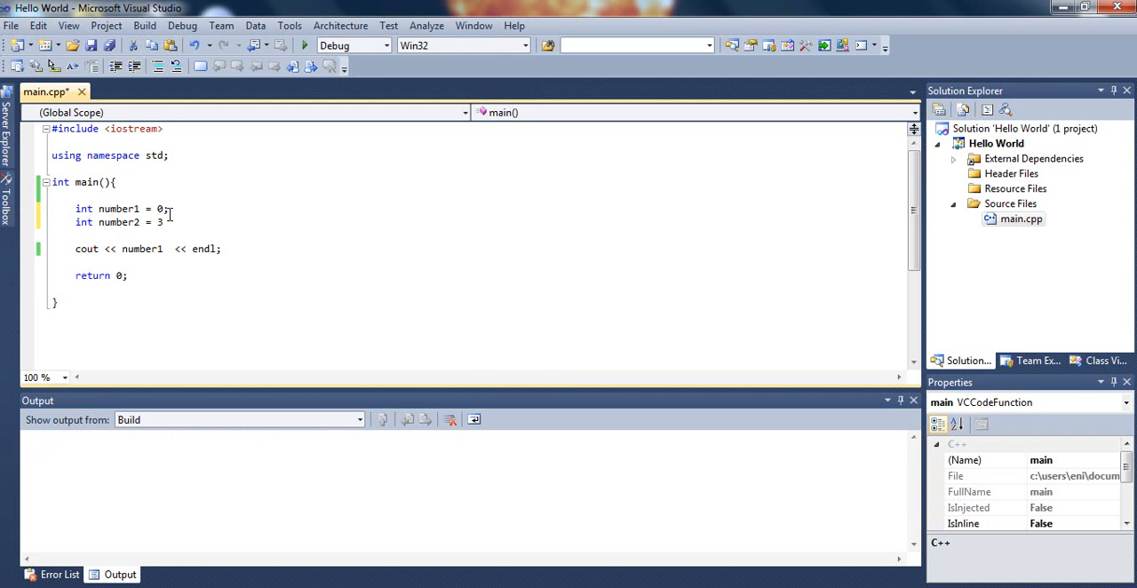
text(2;)
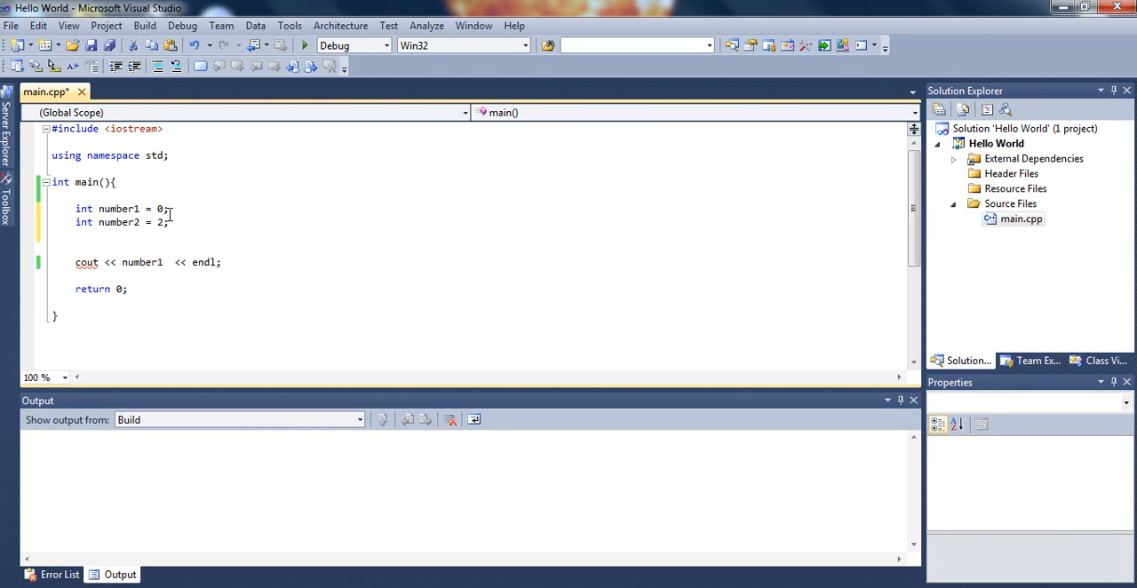
Begin the next declaration as 'int sum = 0'
text(i)
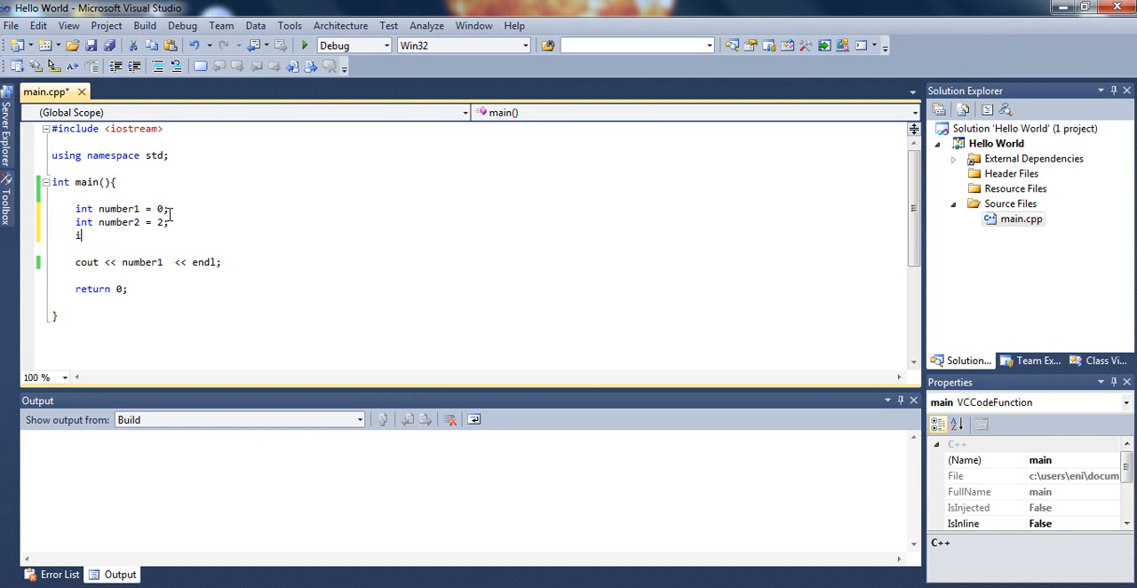
text(nt sum)
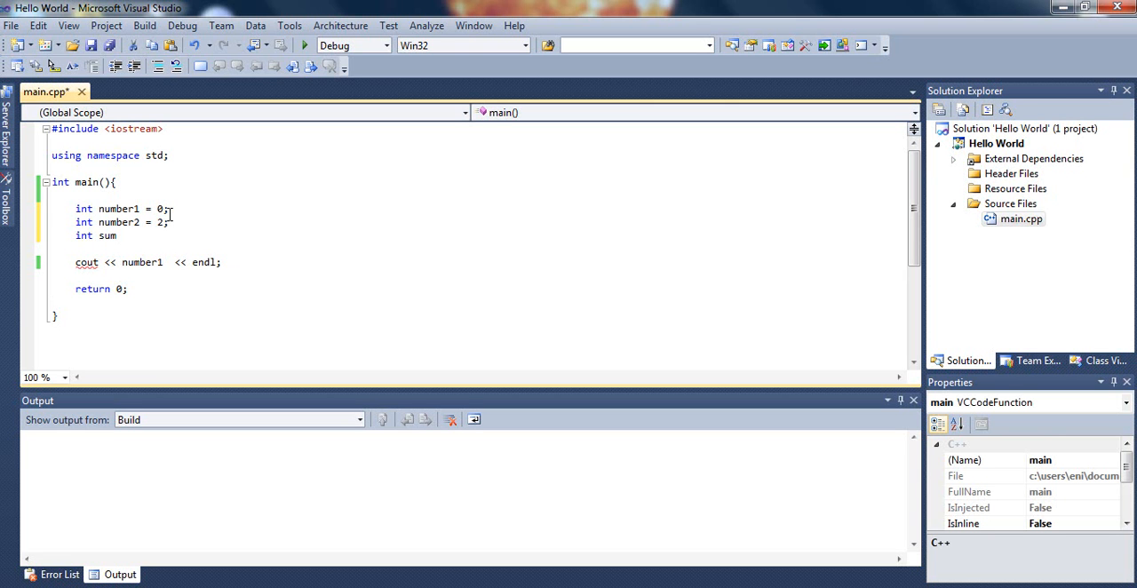
text(= 0;)
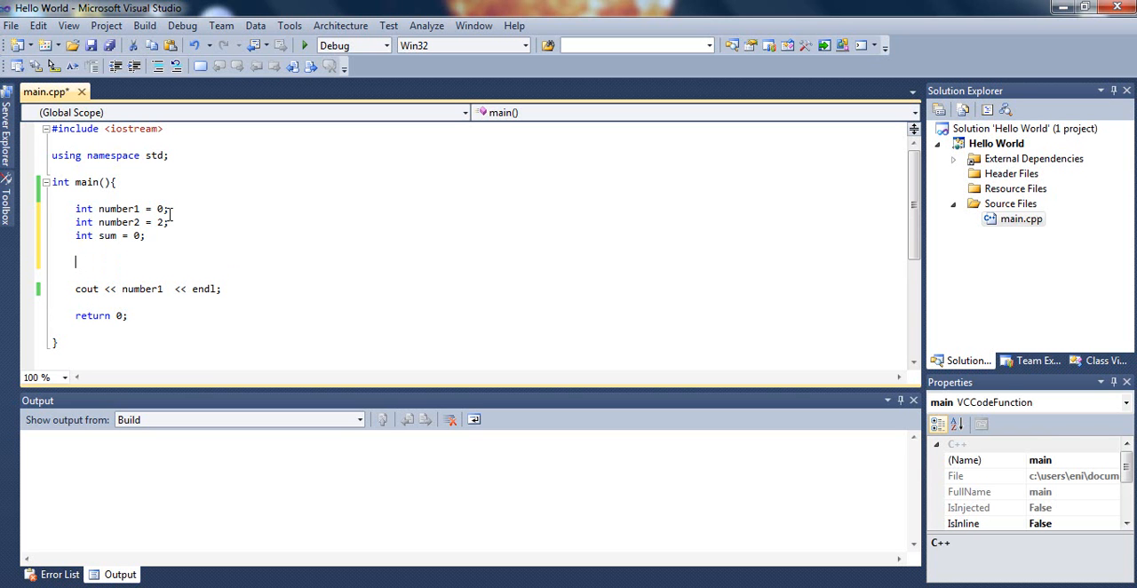
Add the statement 'sum = number1 + number2;' above the cout line
text(sum)
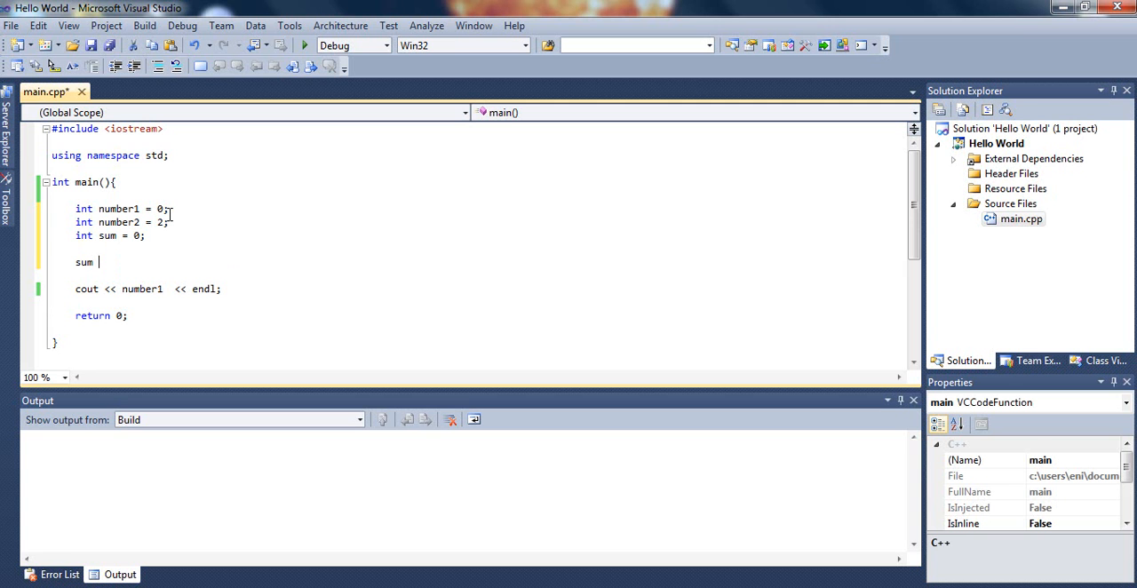
text(= number1 +)
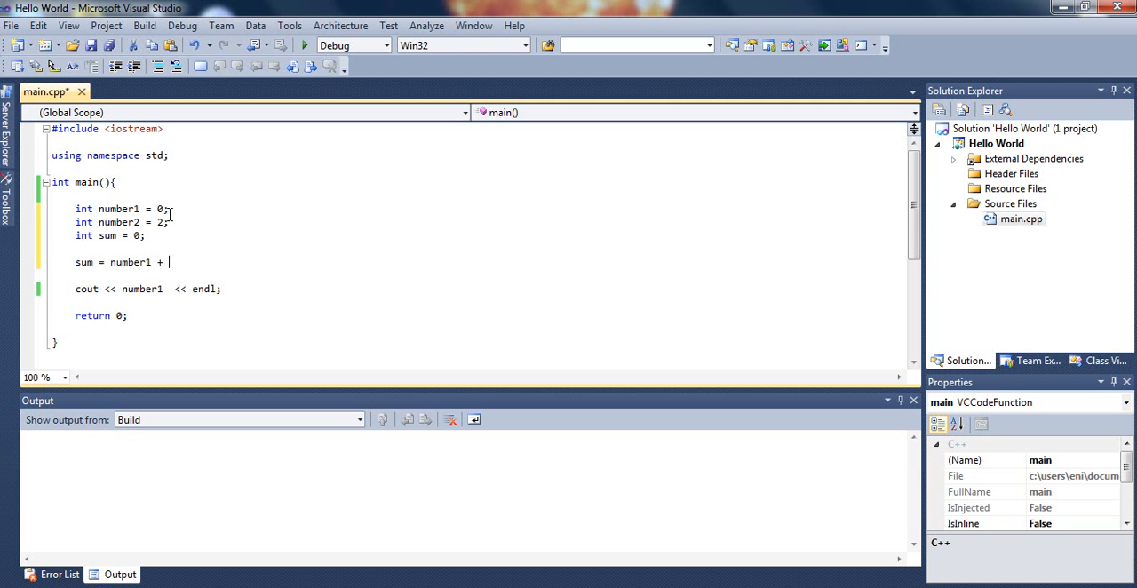
text(number)
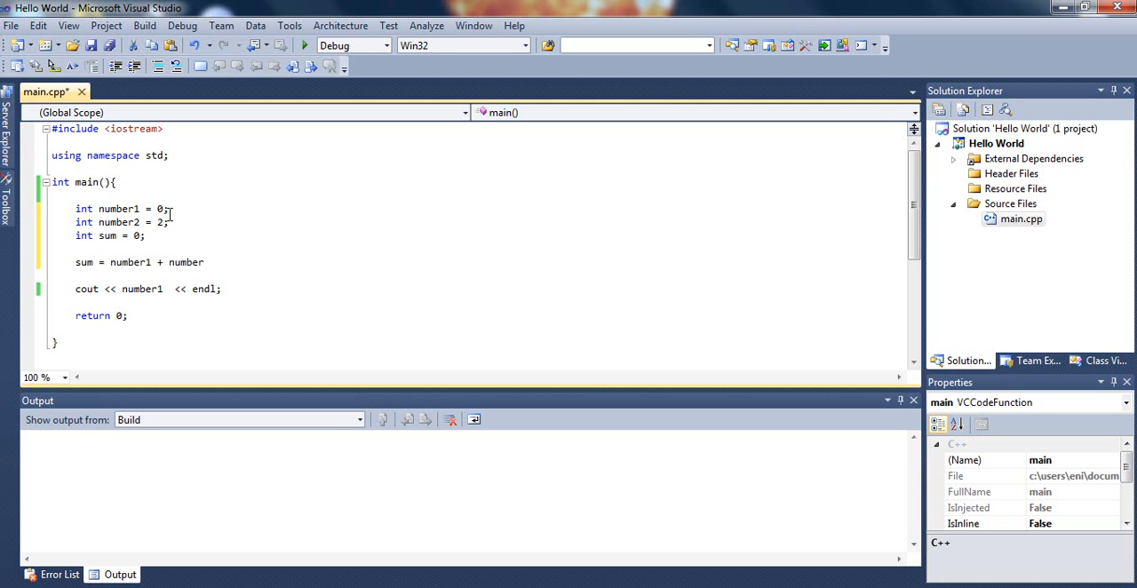
text(2;)
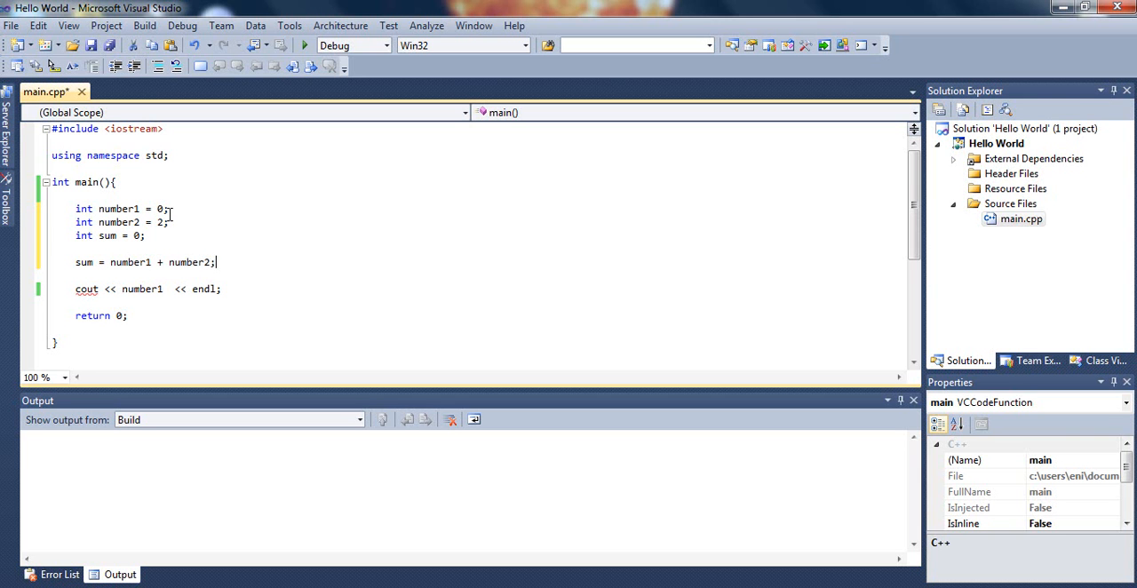
mouse_move(299, 309)
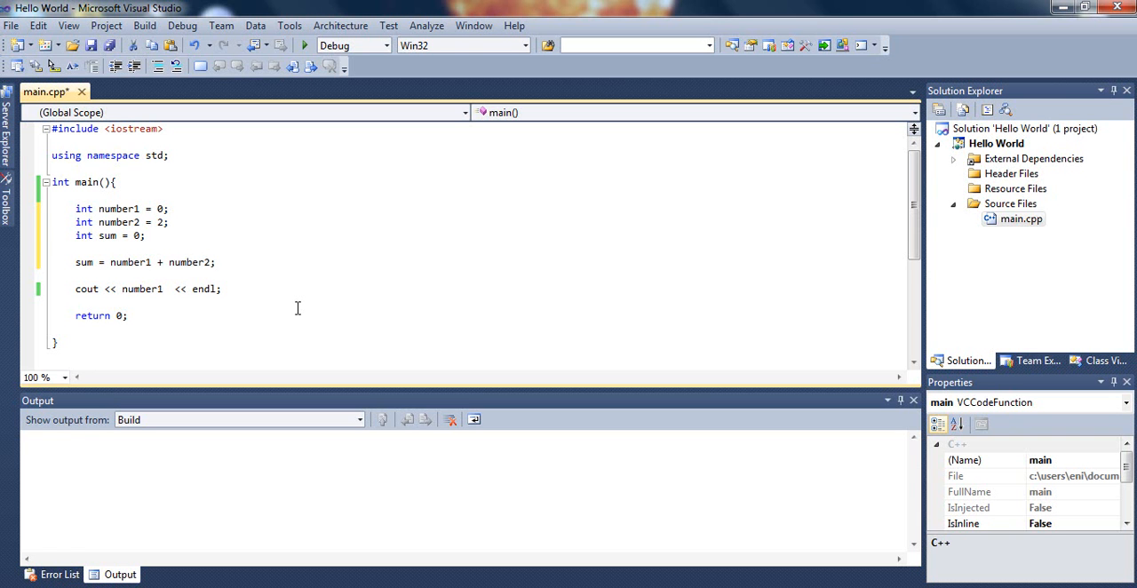
click(216, 263)
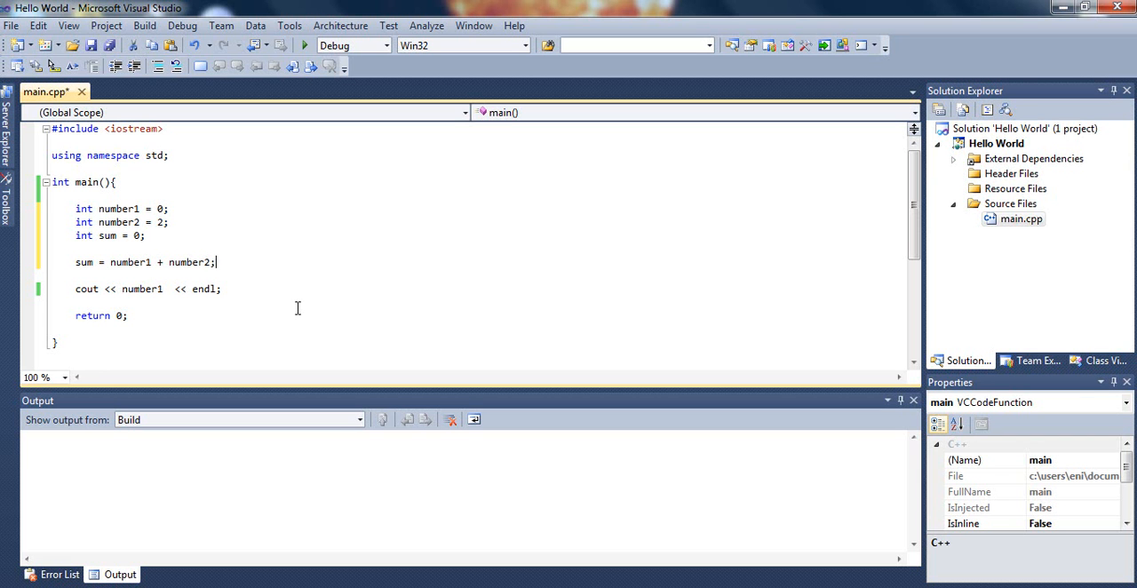
mouse_move(167, 286)
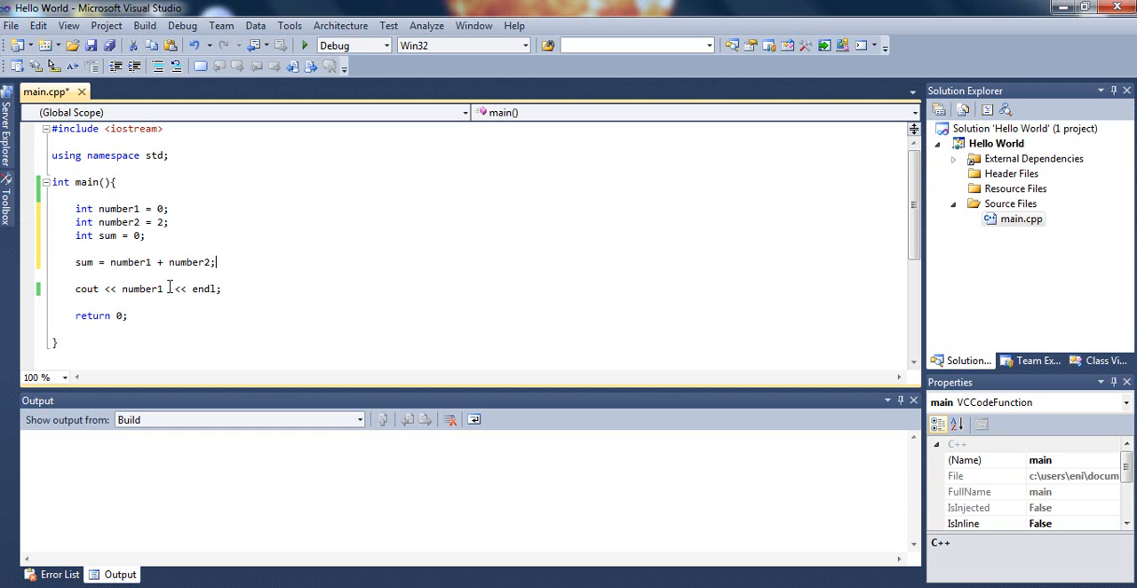
Replace number1 with sum in the cout statement
key(Backspace)
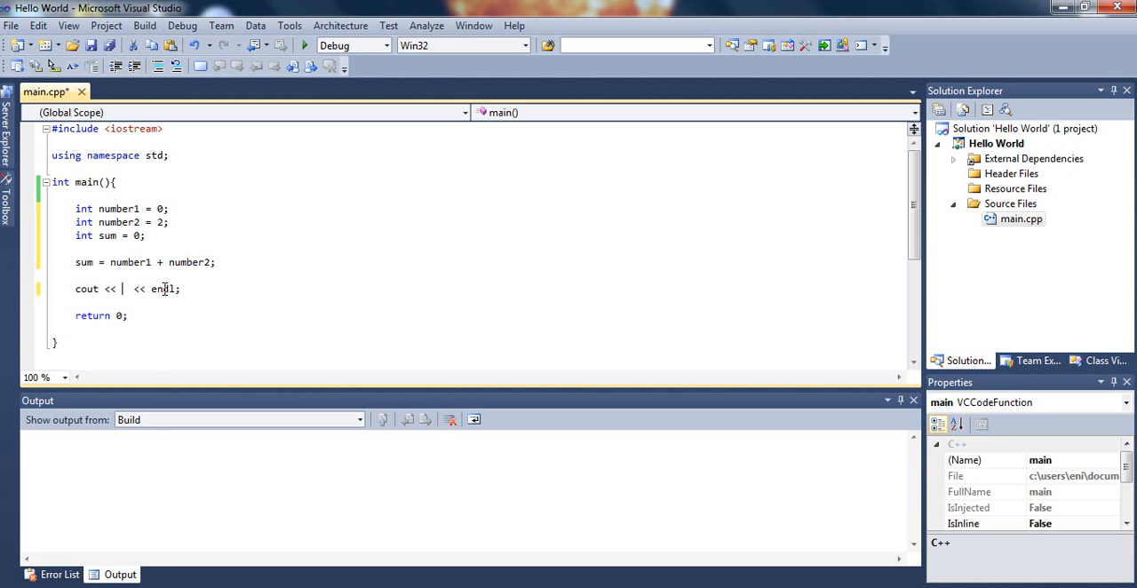
text(sum)
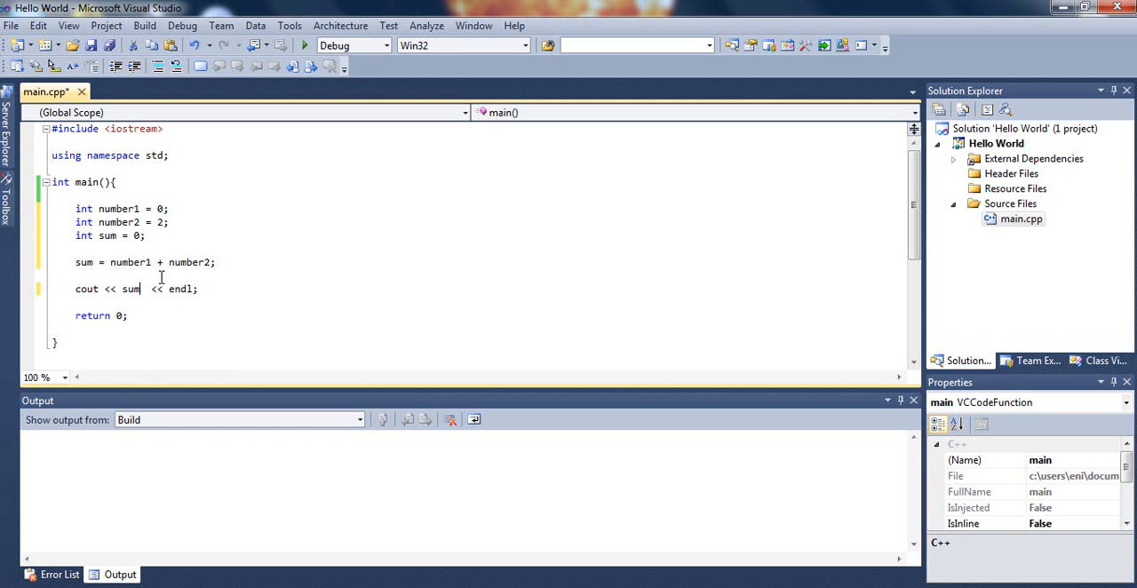
mouse_move(157, 288)
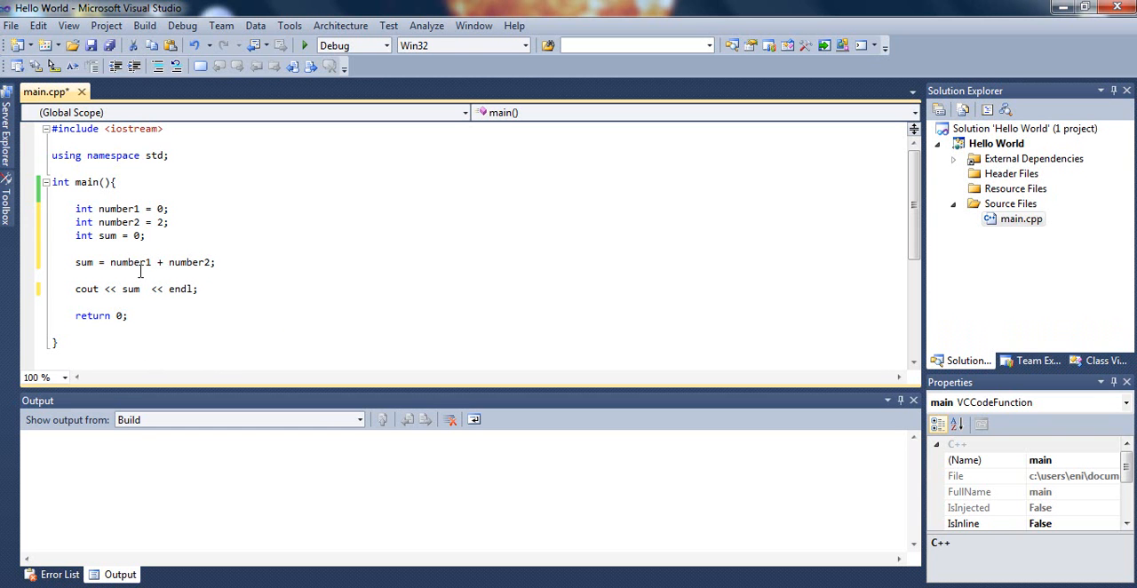
mouse_move(82, 263)
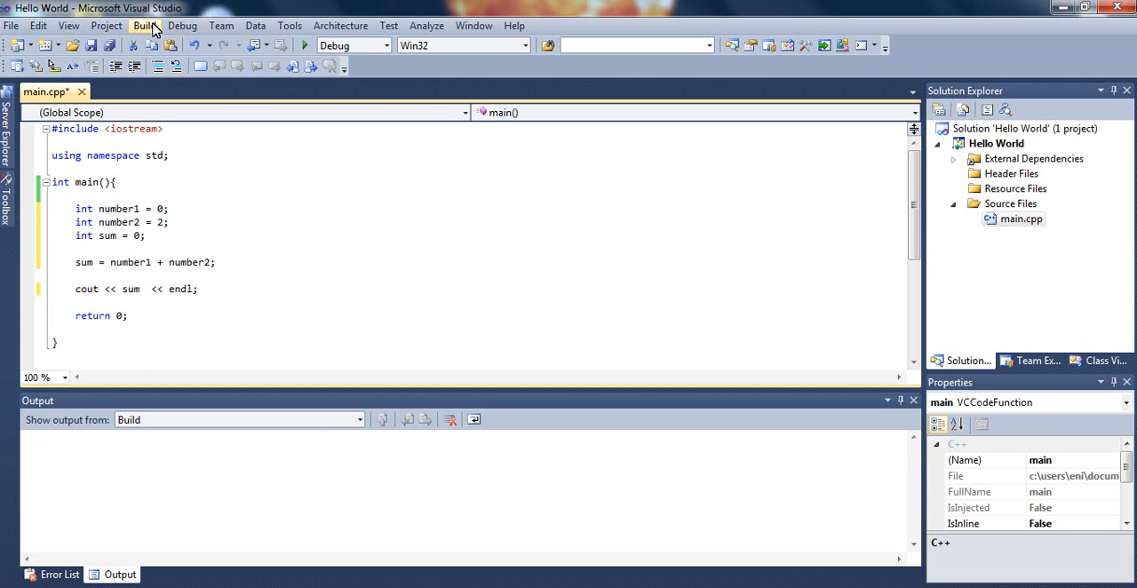
Rebuild the solution, then start the program with Debug > Start Debugging
click(144, 25)
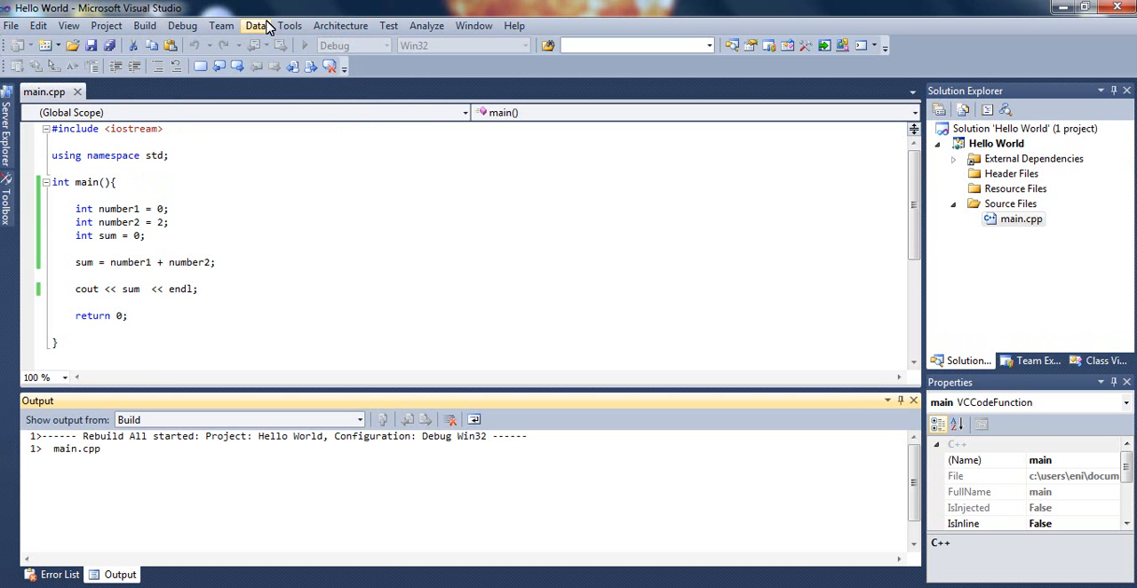
mouse_move(288, 7)
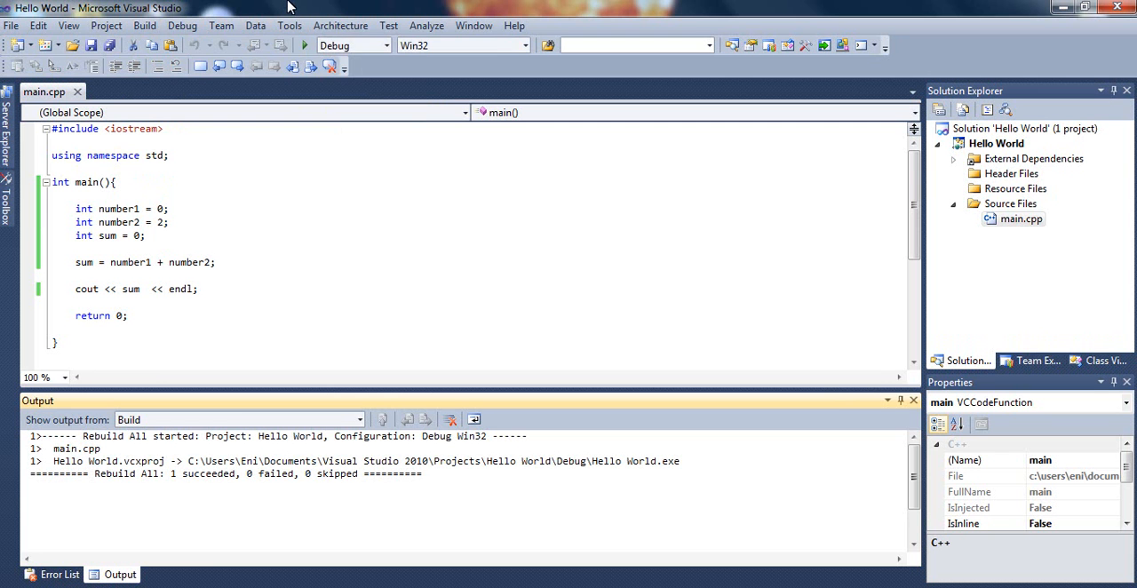
click(181, 24)
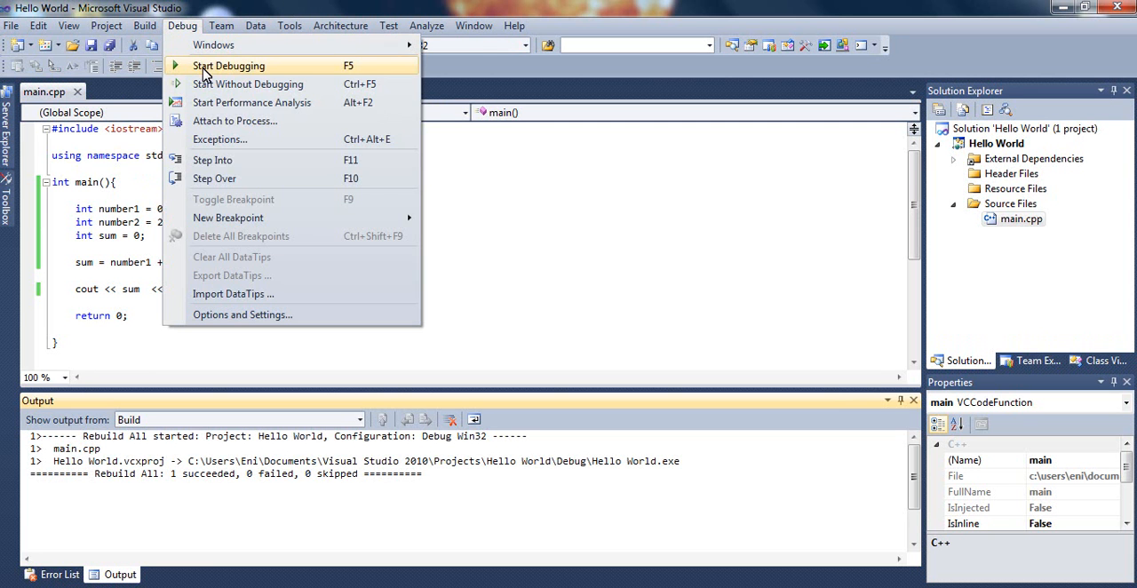
click(227, 64)
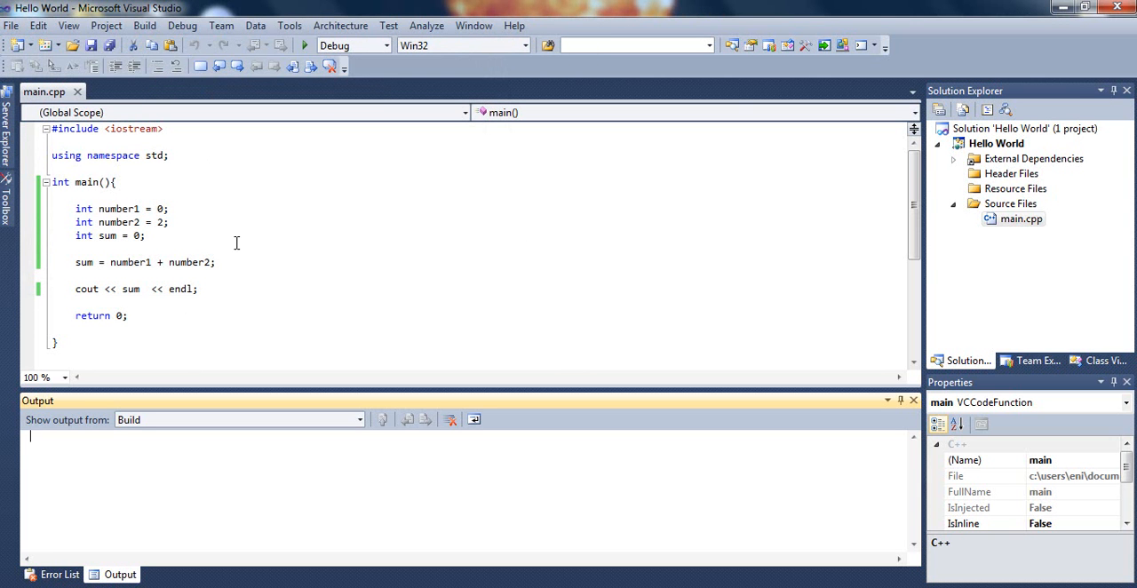
mouse_move(305, 279)
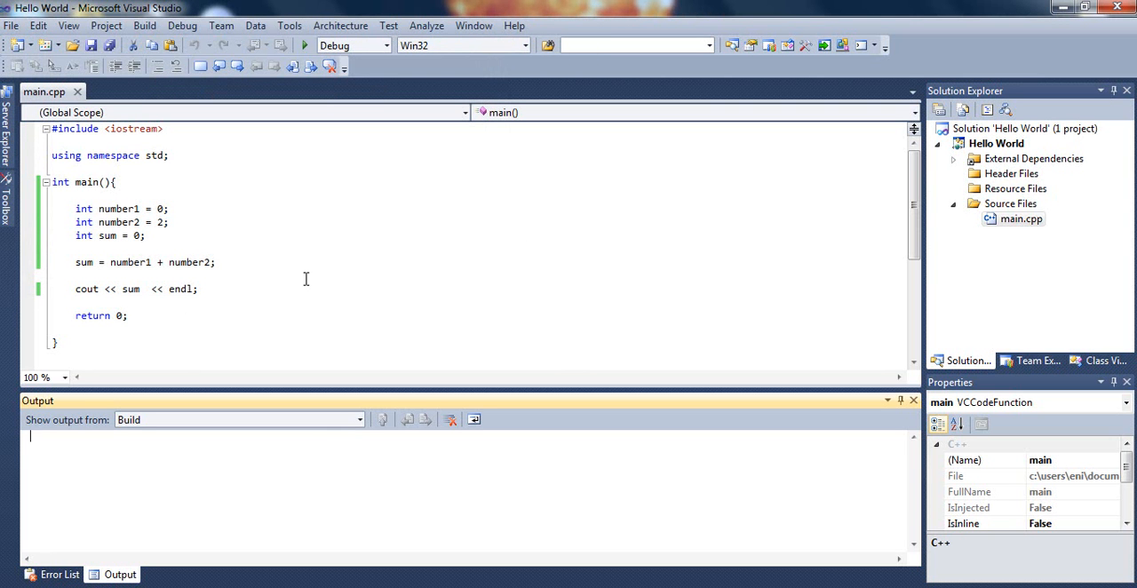